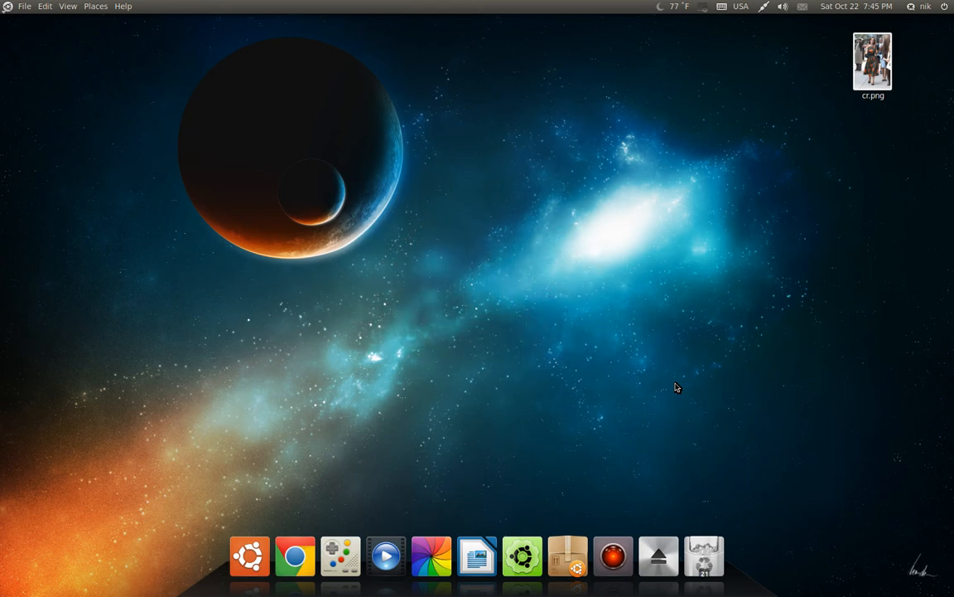
Step: Launch GIMP from the Graphics group in the Ubuntu dock
{"action": "left_click", "coordinate": [432, 555]}
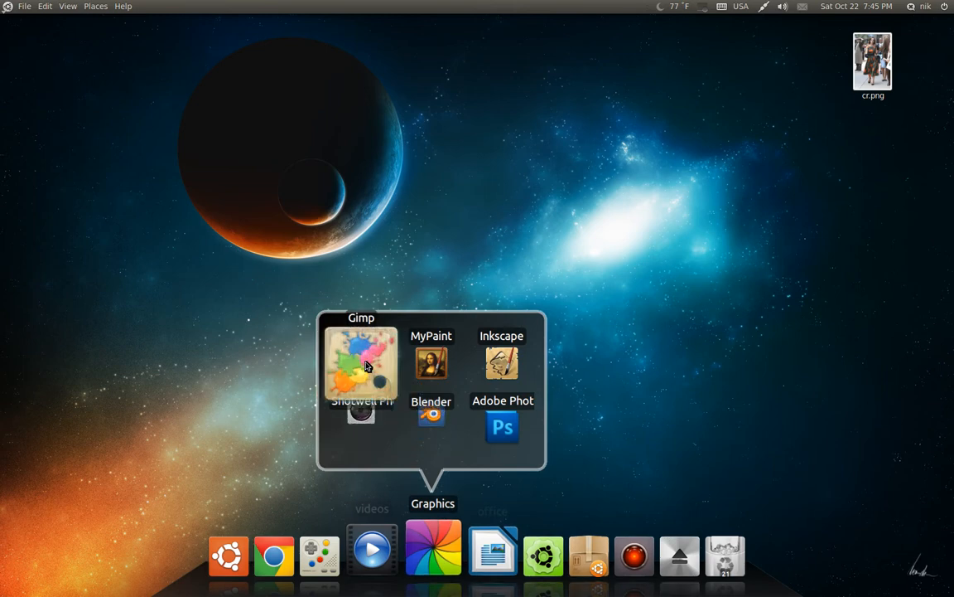
{"action": "left_click", "coordinate": [361, 364]}
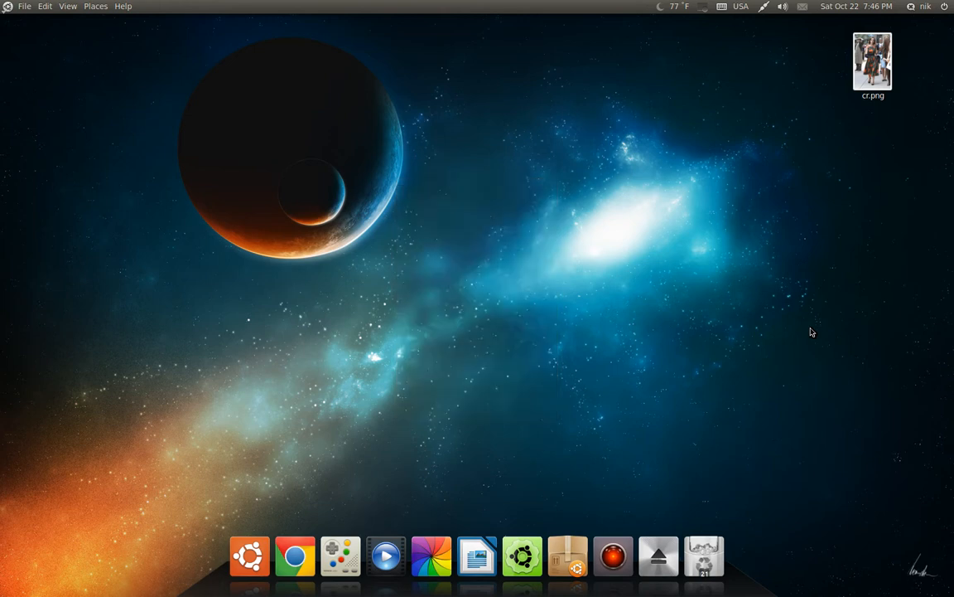
{"action": "mouse_move", "coordinate": [619, 258]}
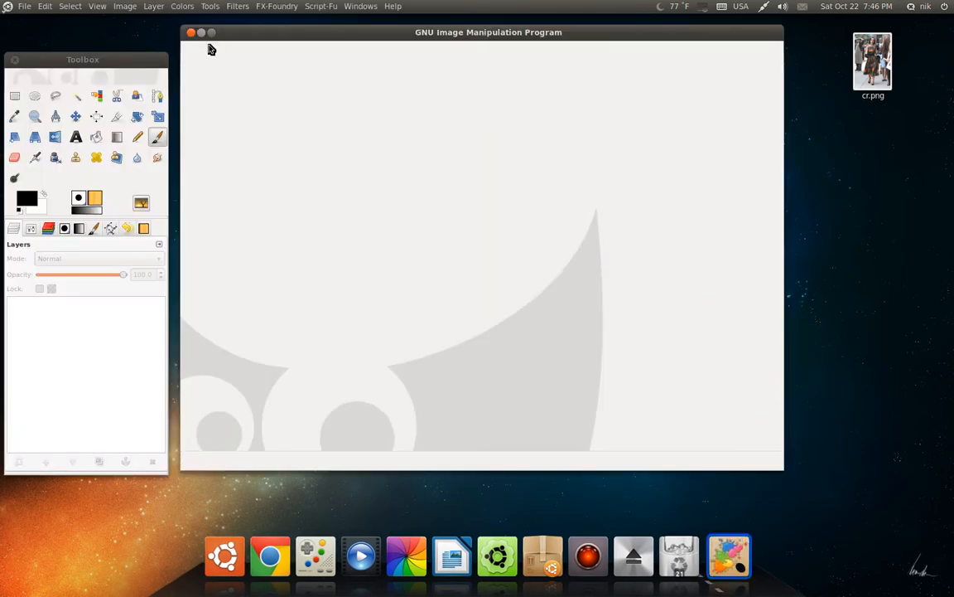
Step: Minimize the empty GIMP window and open cr.png from the desktop in GIMP
{"action": "left_click", "coordinate": [190, 33]}
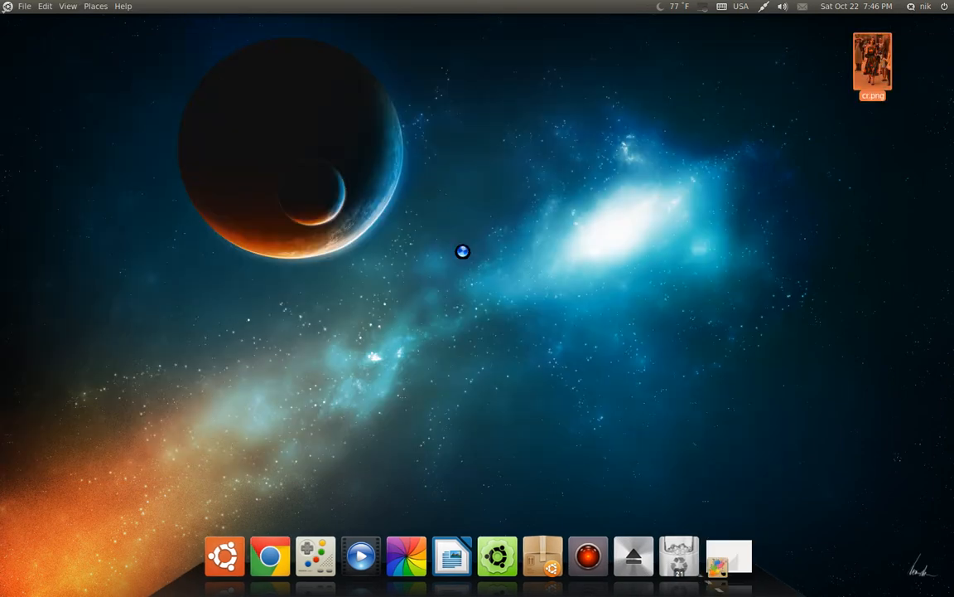
{"action": "double_click", "coordinate": [871, 63]}
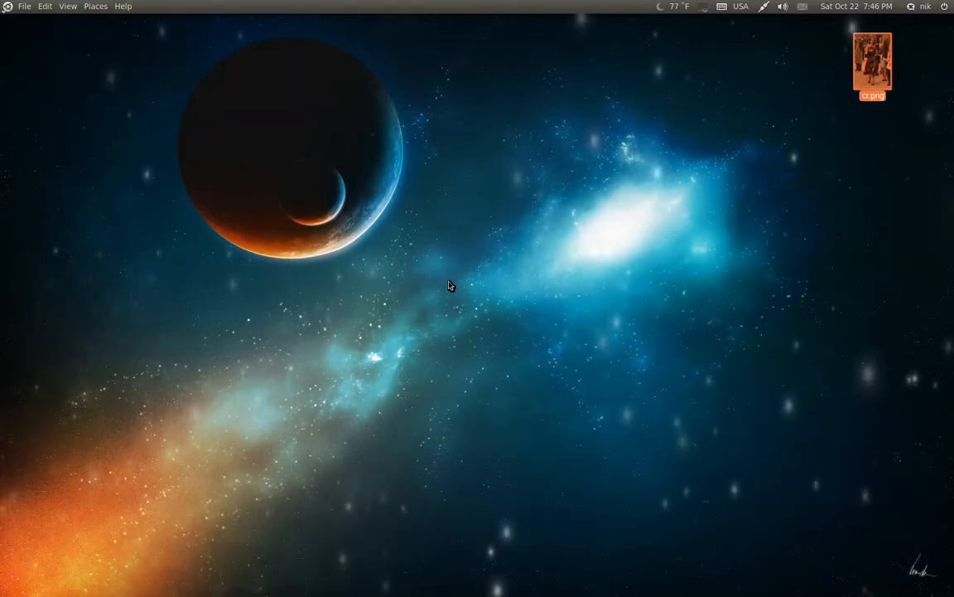
{"action": "left_click", "coordinate": [728, 555]}
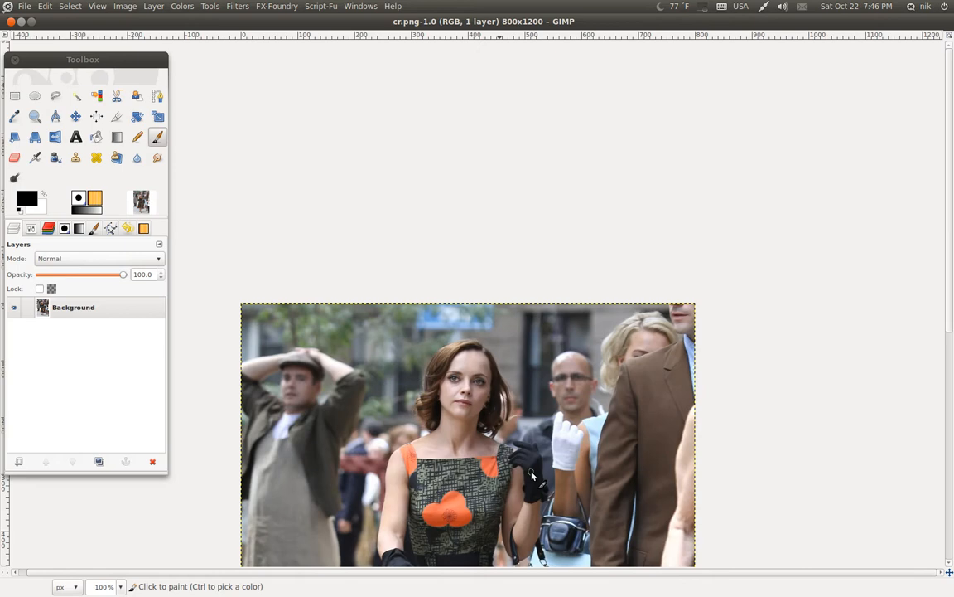
Step: Duplicate the Background layer so the image holds the original plus two copies
{"action": "scroll", "scroll_direction": "down", "scroll_amount": 3}
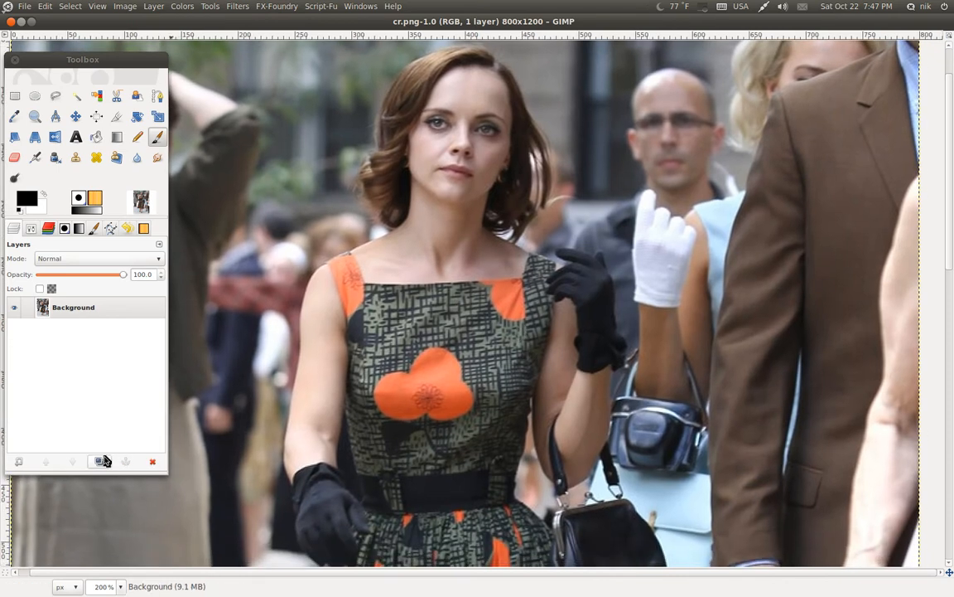
{"action": "left_click", "coordinate": [100, 461]}
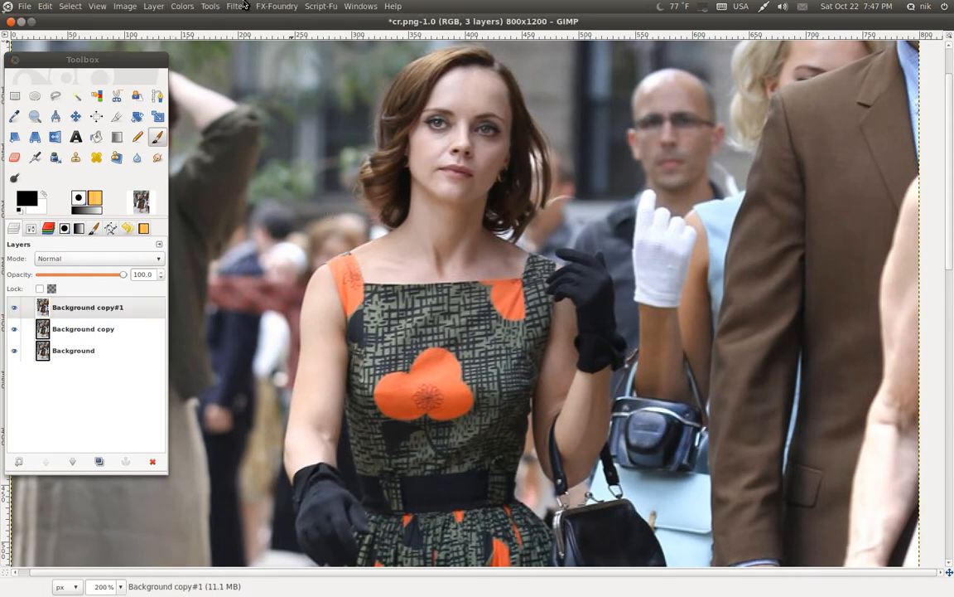
Step: In Curves on the top copy, adjust Blue and bend the Green channel into an S-curve
{"action": "left_click", "coordinate": [182, 6]}
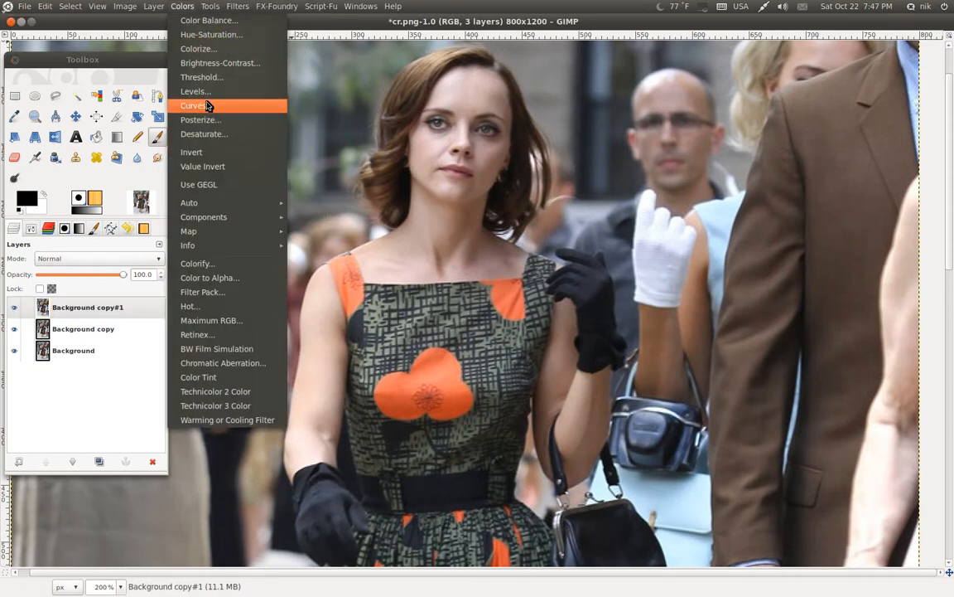
{"action": "left_click", "coordinate": [194, 106]}
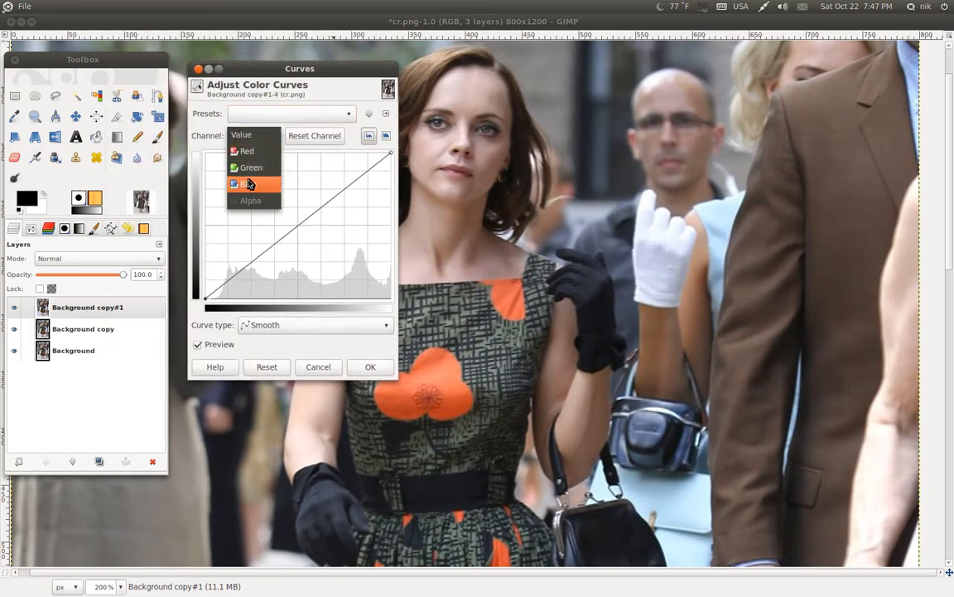
{"action": "left_click", "coordinate": [251, 184]}
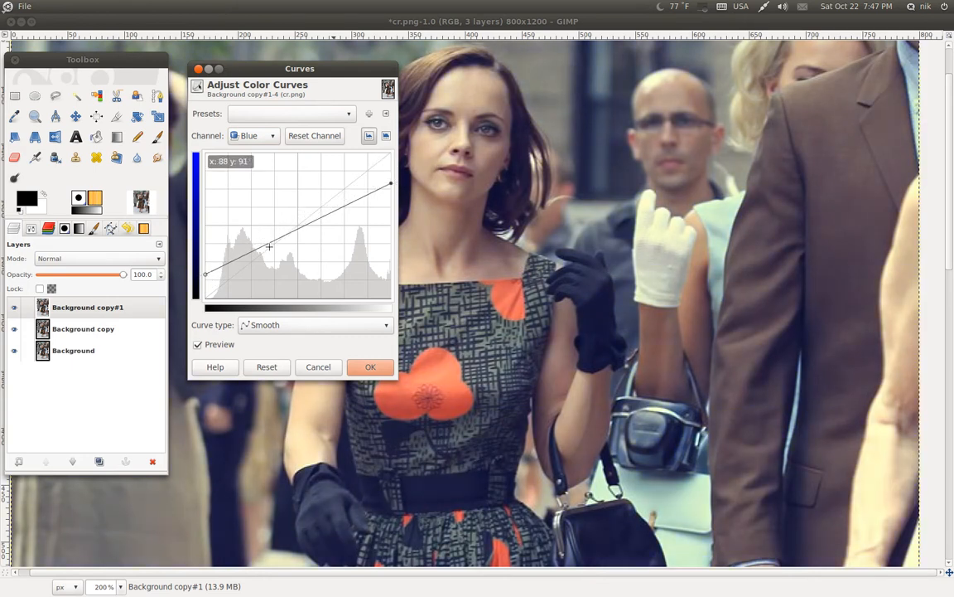
{"action": "left_click", "coordinate": [251, 136]}
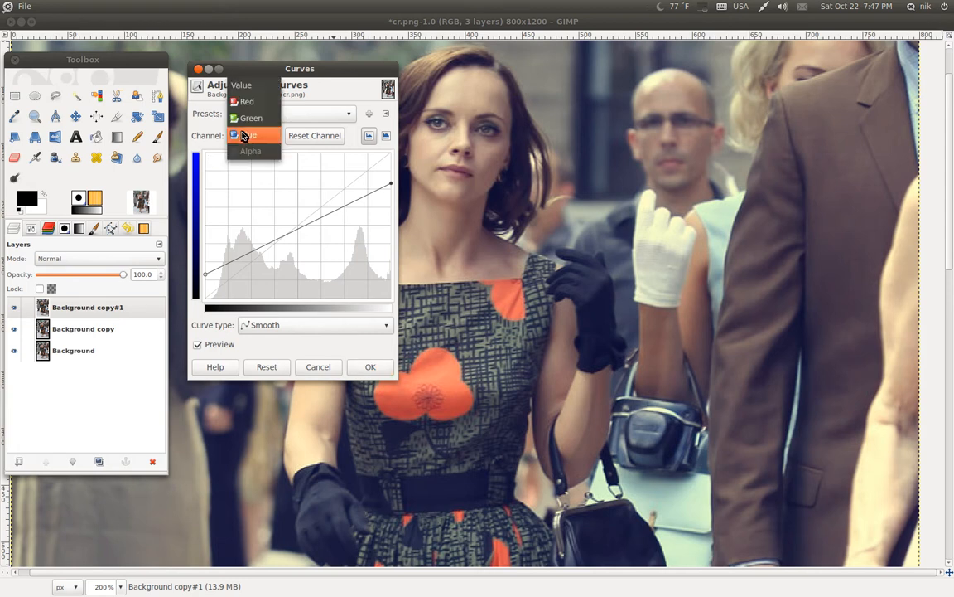
{"action": "left_click", "coordinate": [251, 117]}
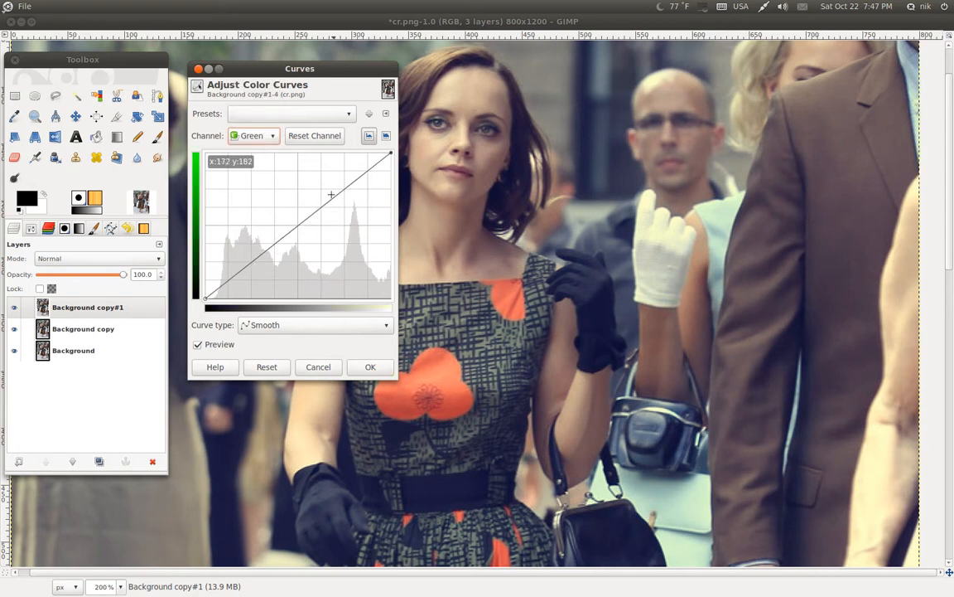
{"action": "left_click_drag", "start_coordinate": [331, 195], "coordinate": [335, 186]}
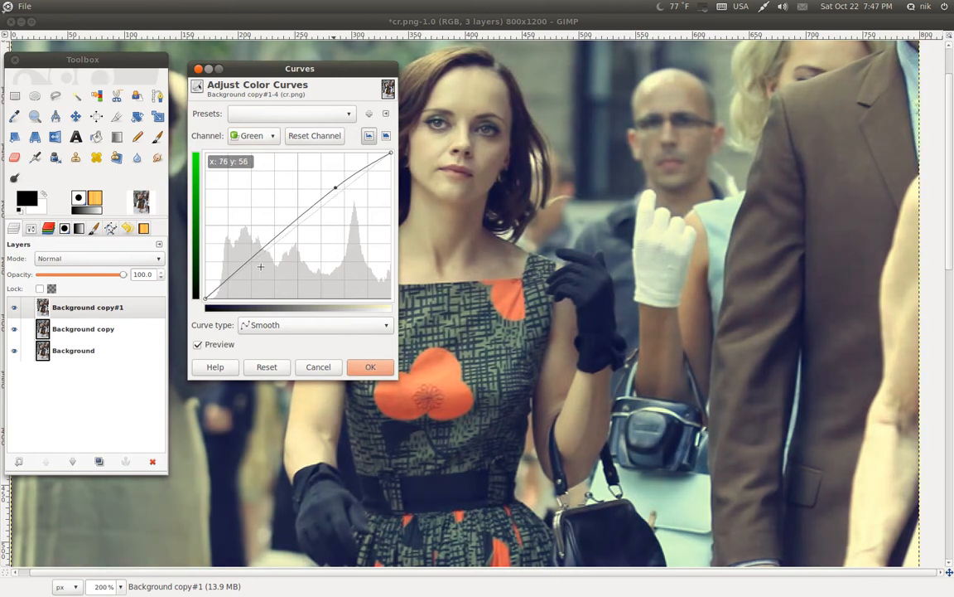
{"action": "left_click_drag", "start_coordinate": [261, 265], "coordinate": [252, 268]}
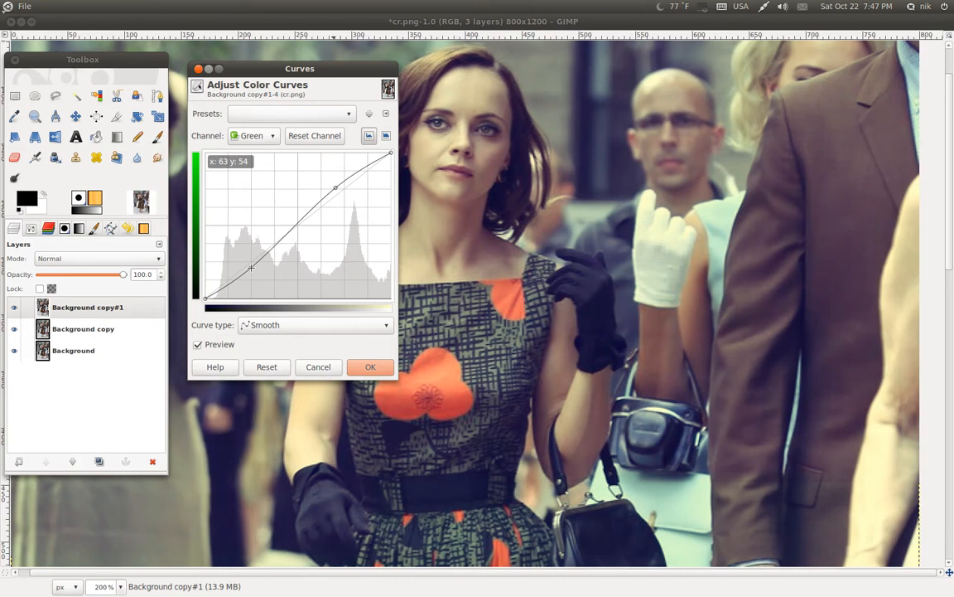
{"action": "left_click_drag", "start_coordinate": [252, 269], "coordinate": [338, 182]}
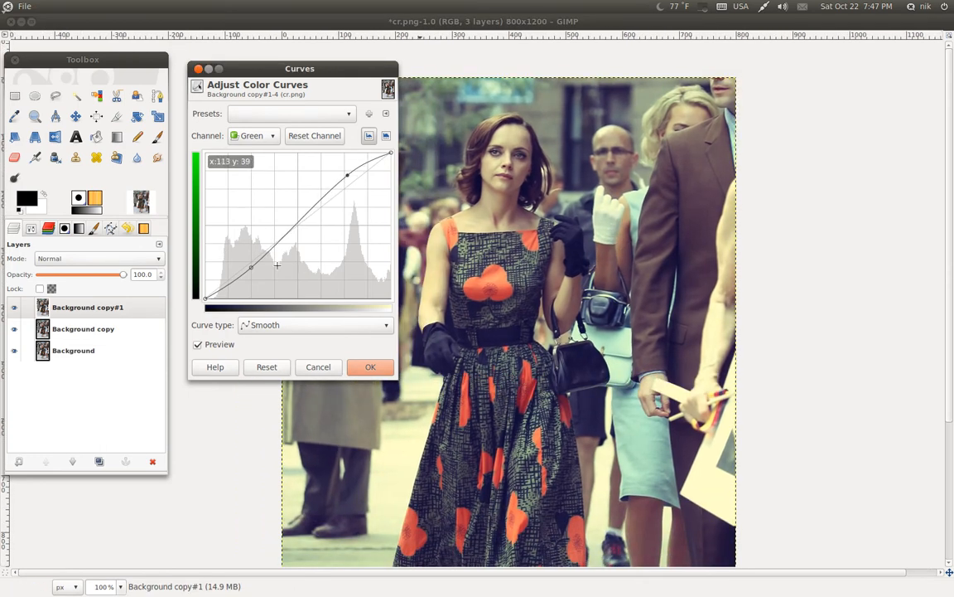
Step: Bend the Red channel into a contrast S-curve and apply the curves
{"action": "left_click", "coordinate": [252, 136]}
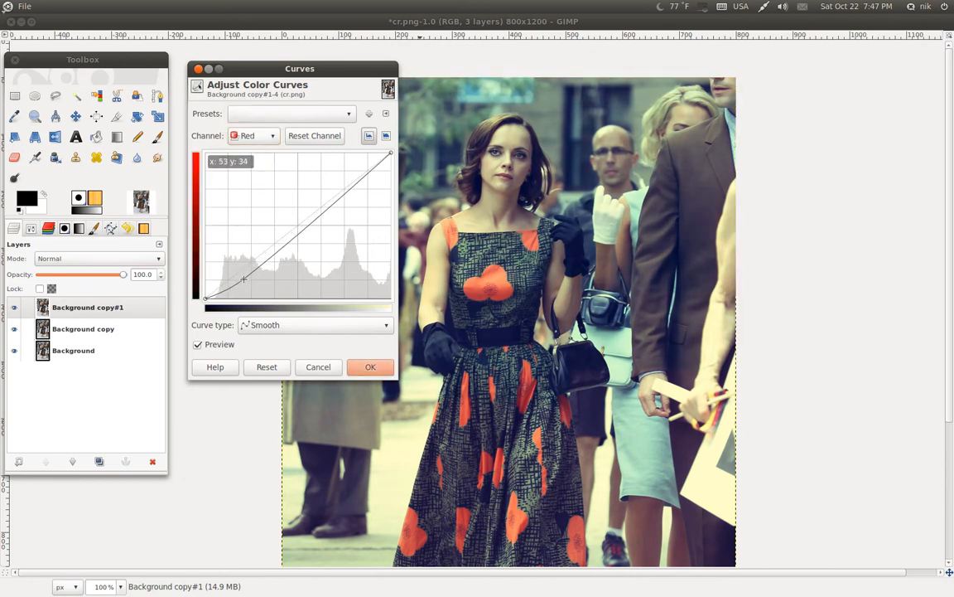
{"action": "left_click_drag", "start_coordinate": [246, 279], "coordinate": [344, 176]}
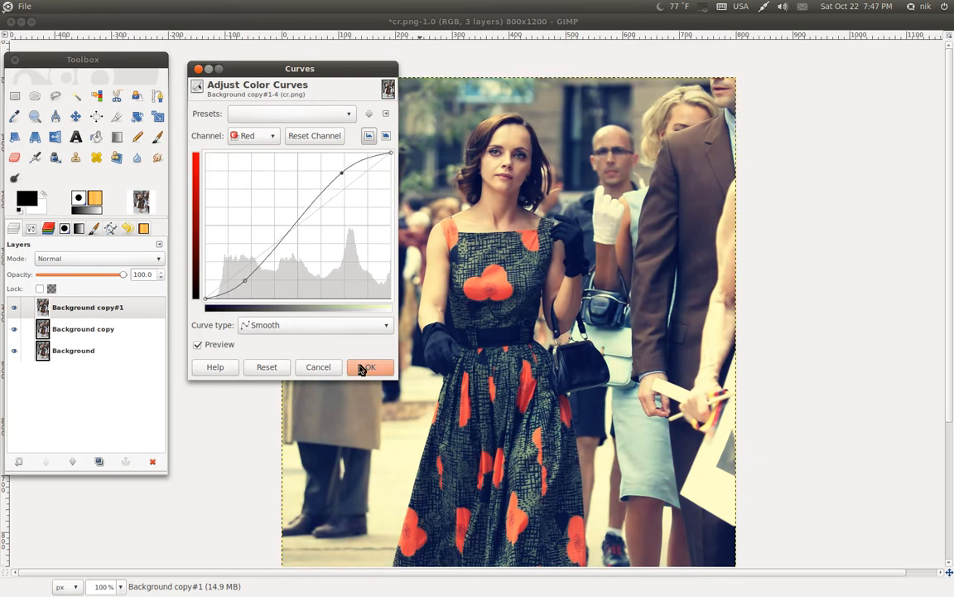
{"action": "left_click", "coordinate": [371, 366]}
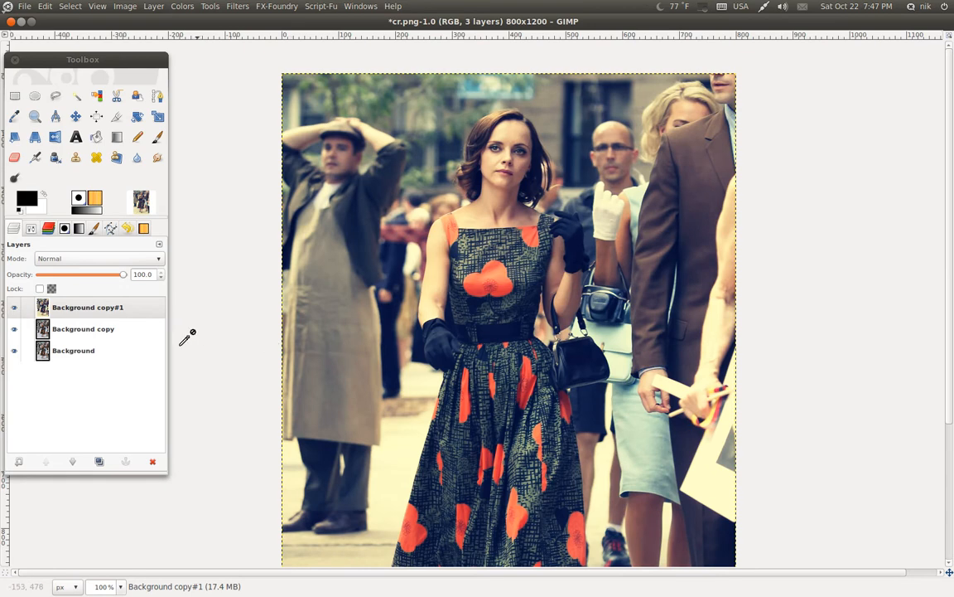
Step: Hide the toned top layer and desaturate the Background copy layer using Average shading
{"action": "left_click", "coordinate": [13, 307]}
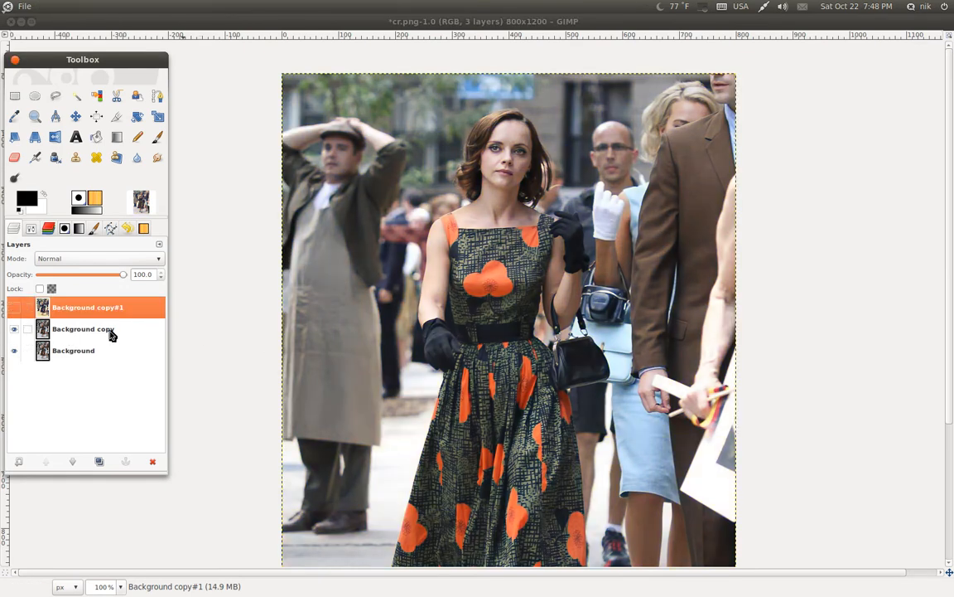
{"action": "left_click", "coordinate": [82, 328]}
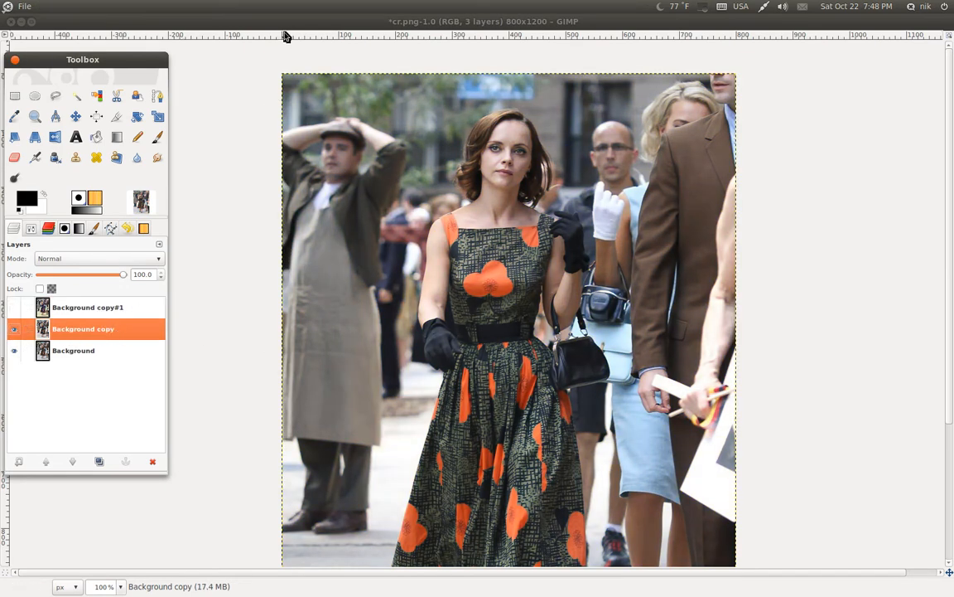
{"action": "left_click", "coordinate": [183, 7]}
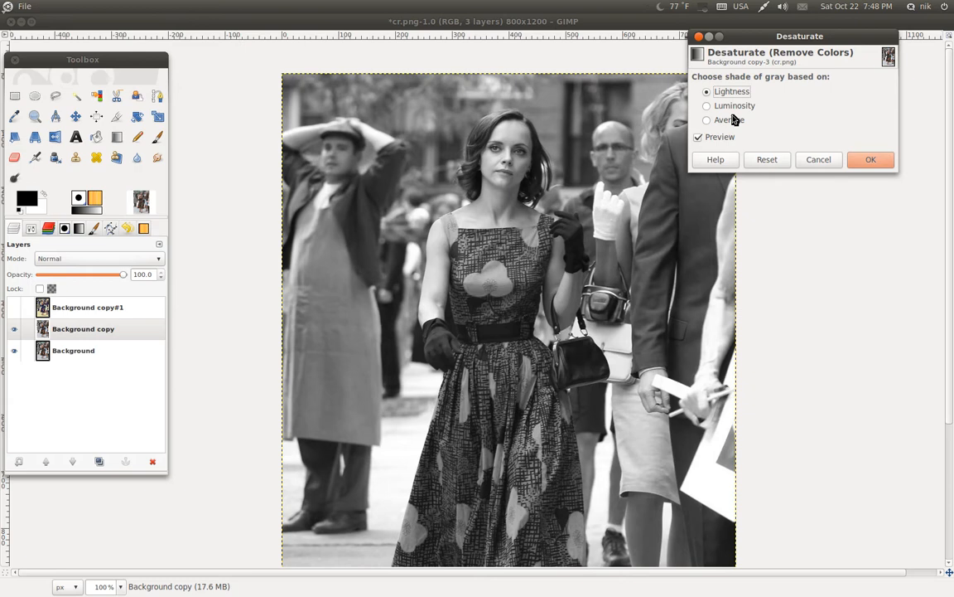
{"action": "left_click", "coordinate": [706, 120]}
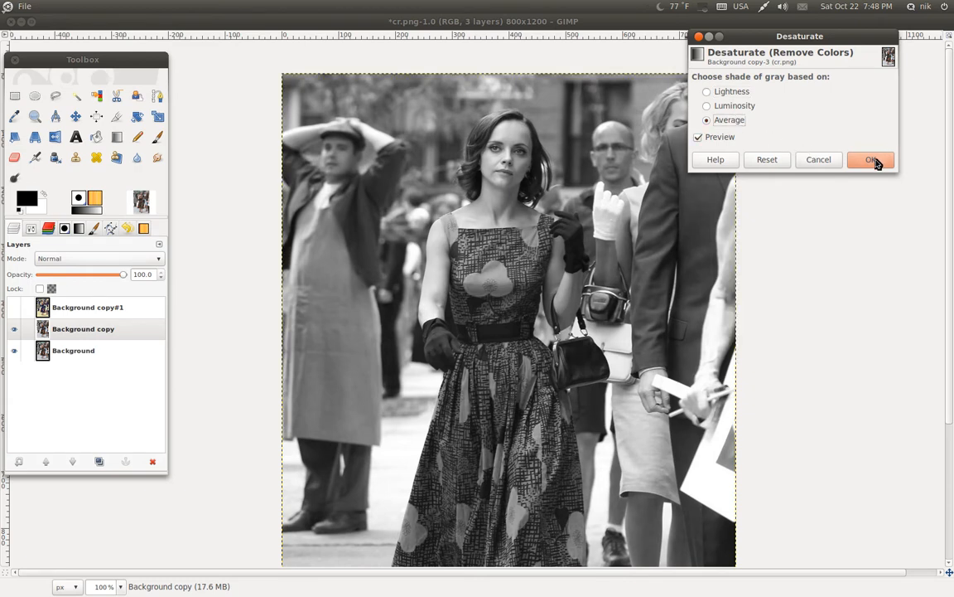
{"action": "left_click", "coordinate": [872, 160]}
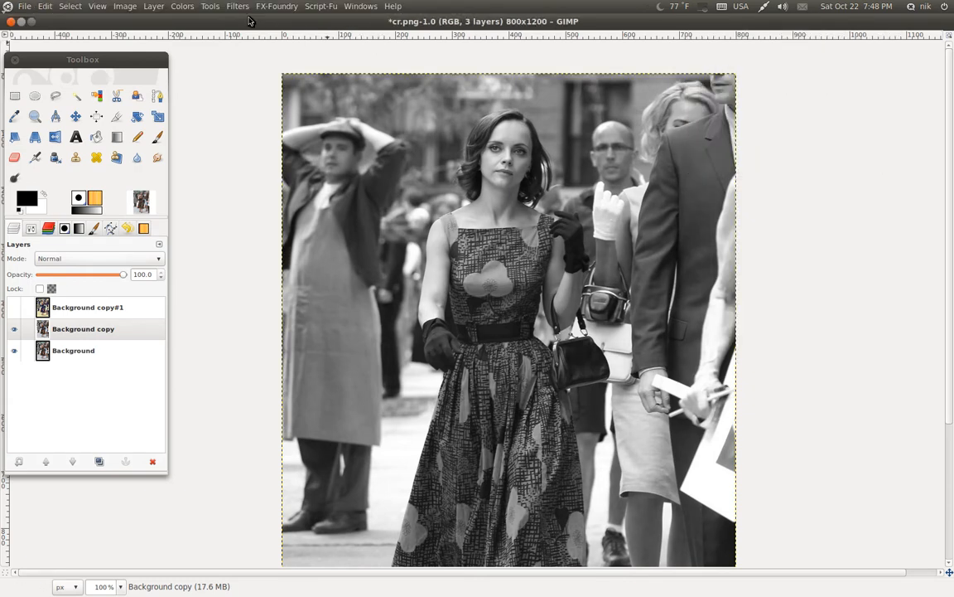
Step: Apply Softglow with glow radius 10, brightness 0.75 and sharpness 0.85
{"action": "left_click", "coordinate": [239, 7]}
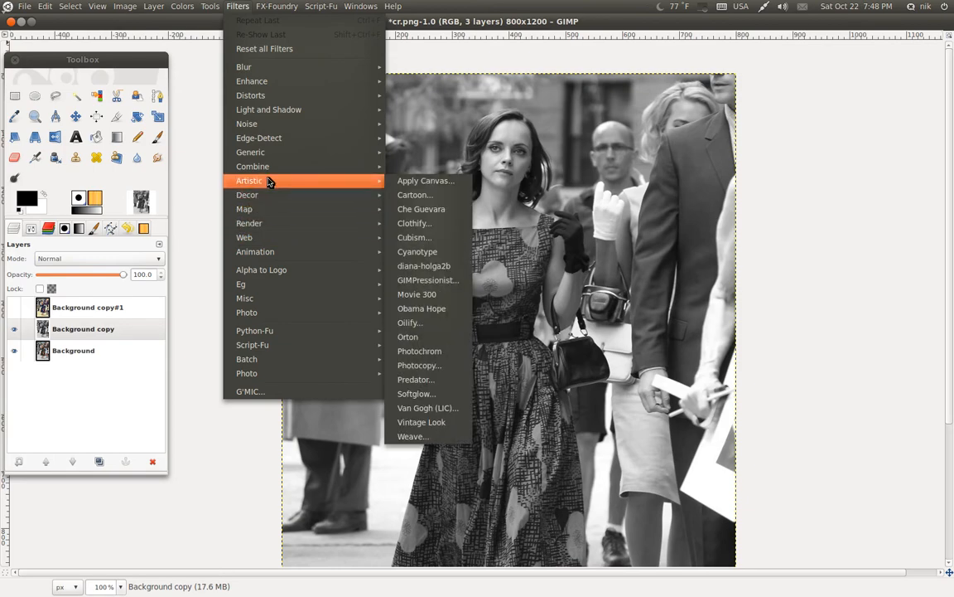
{"action": "left_click", "coordinate": [415, 395]}
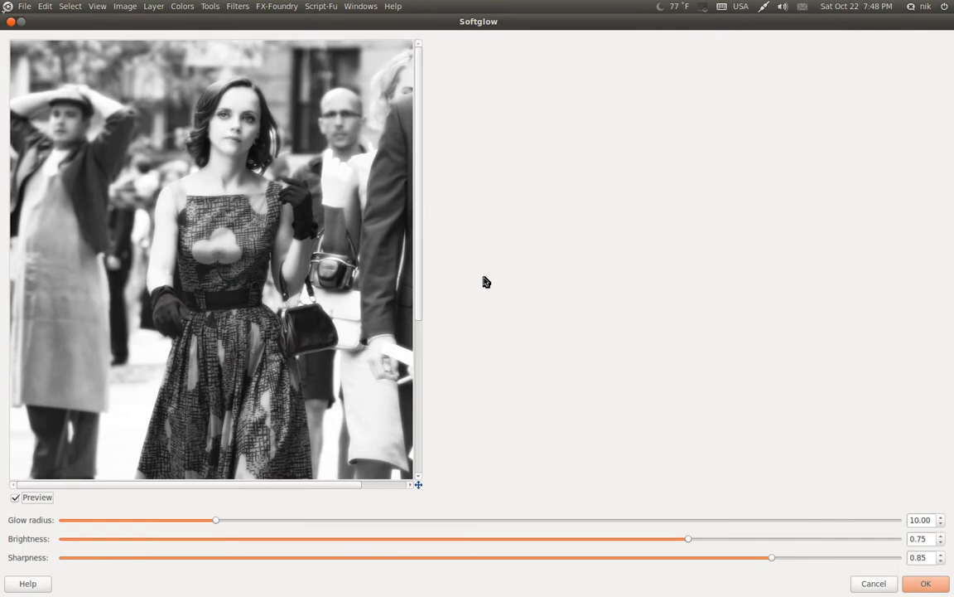
{"action": "mouse_move", "coordinate": [566, 305]}
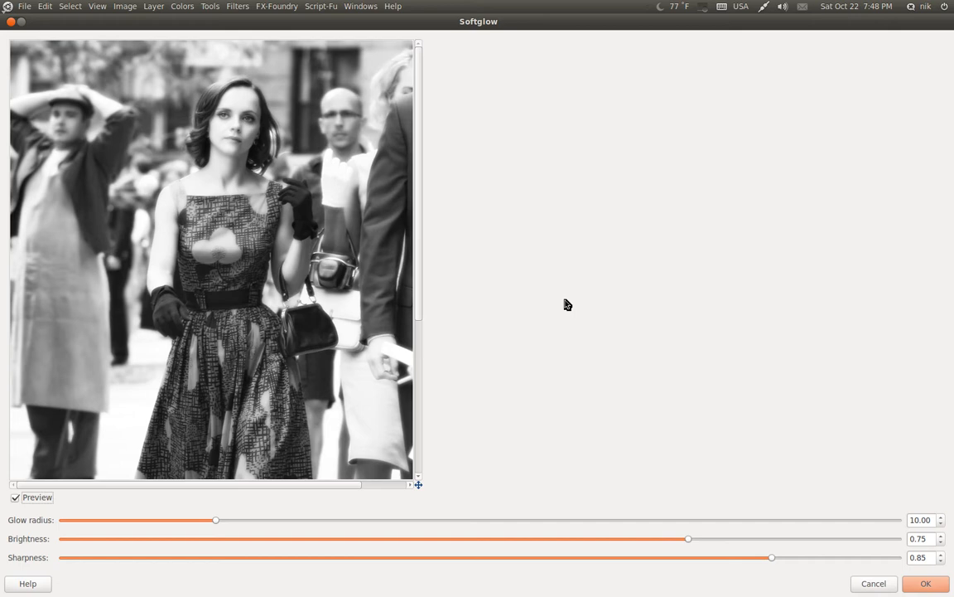
{"action": "mouse_move", "coordinate": [691, 333]}
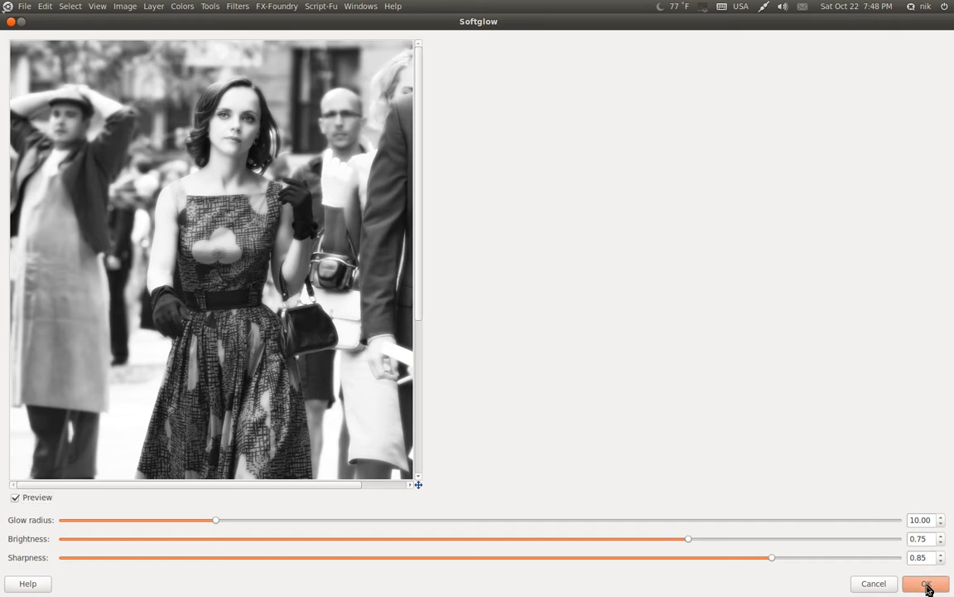
{"action": "left_click", "coordinate": [925, 583]}
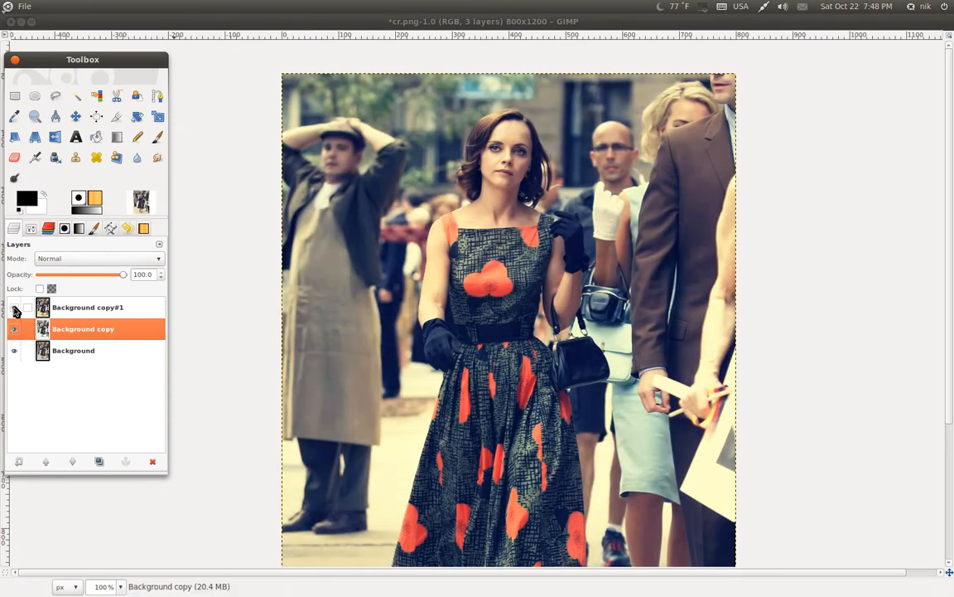
Step: Set Background copy#1 to Color mode, keeping Background copy in Normal mode
{"action": "left_click", "coordinate": [98, 258]}
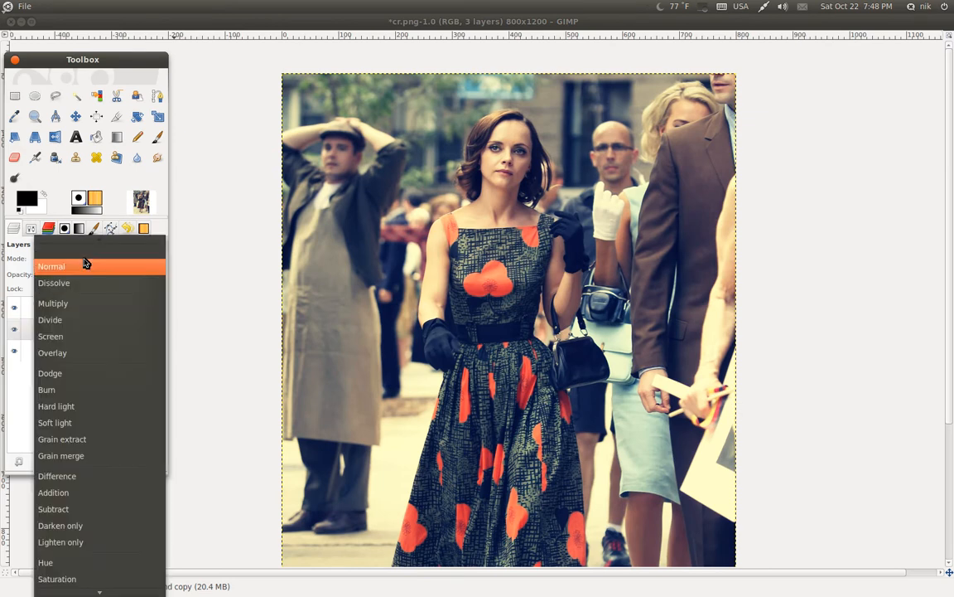
{"action": "scroll", "scroll_direction": "down", "scroll_amount": 3}
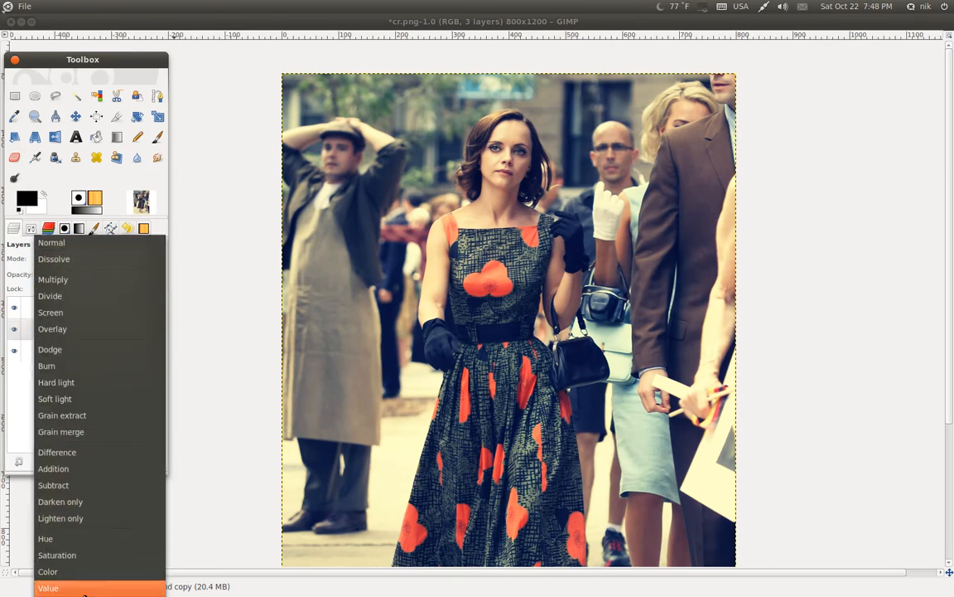
{"action": "left_click", "coordinate": [46, 570]}
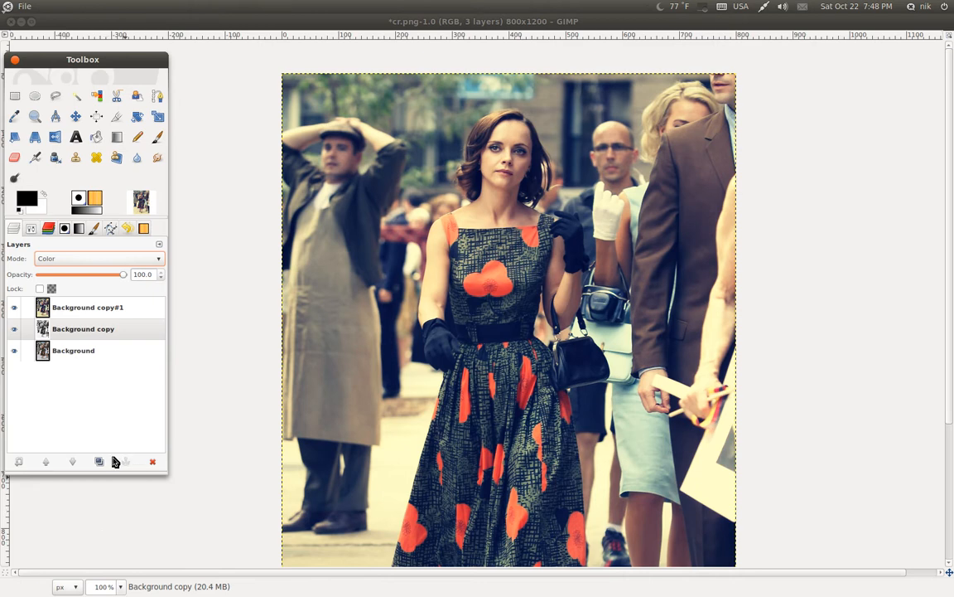
{"action": "left_click", "coordinate": [82, 328]}
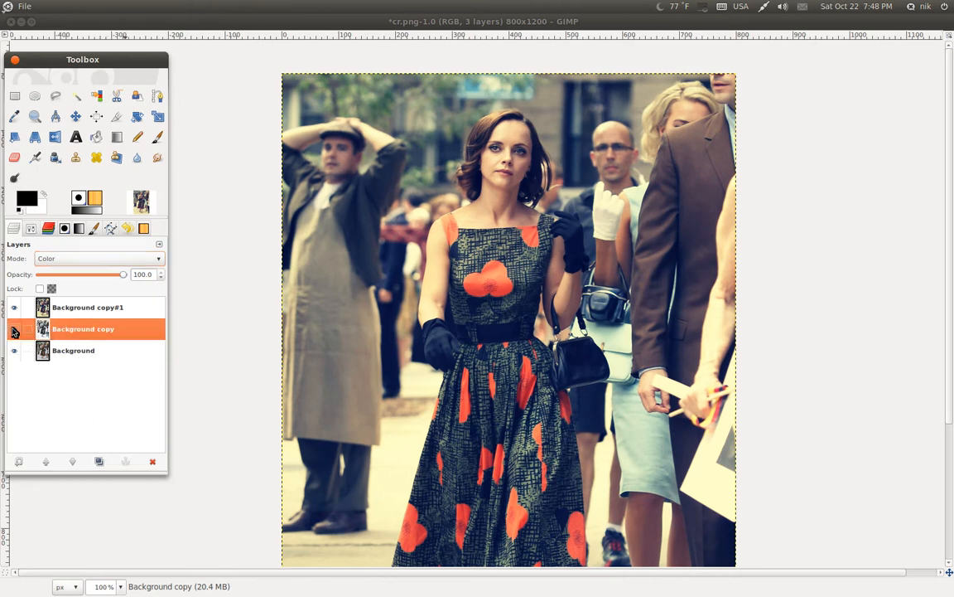
{"action": "left_click", "coordinate": [98, 259]}
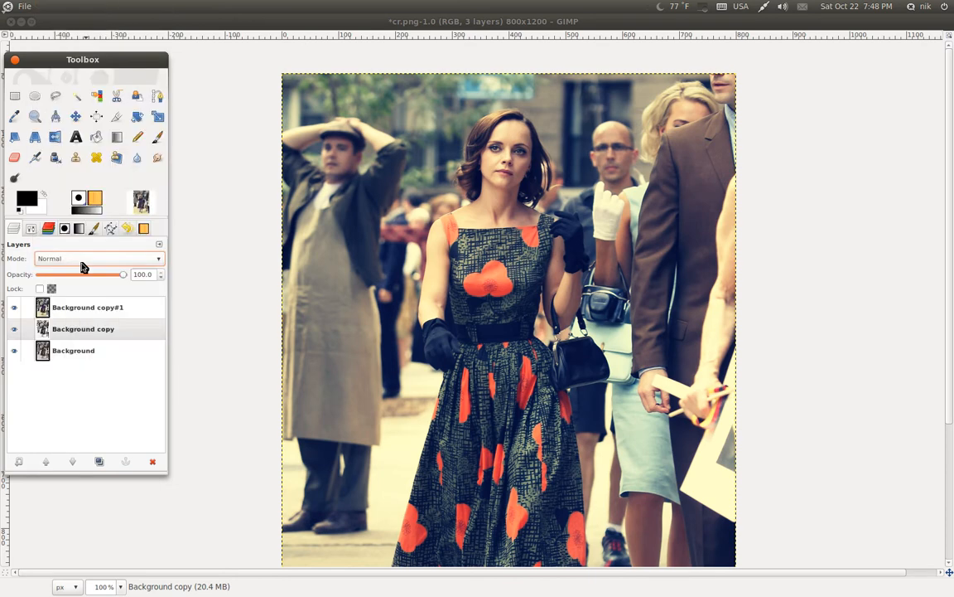
{"action": "left_click", "coordinate": [88, 306]}
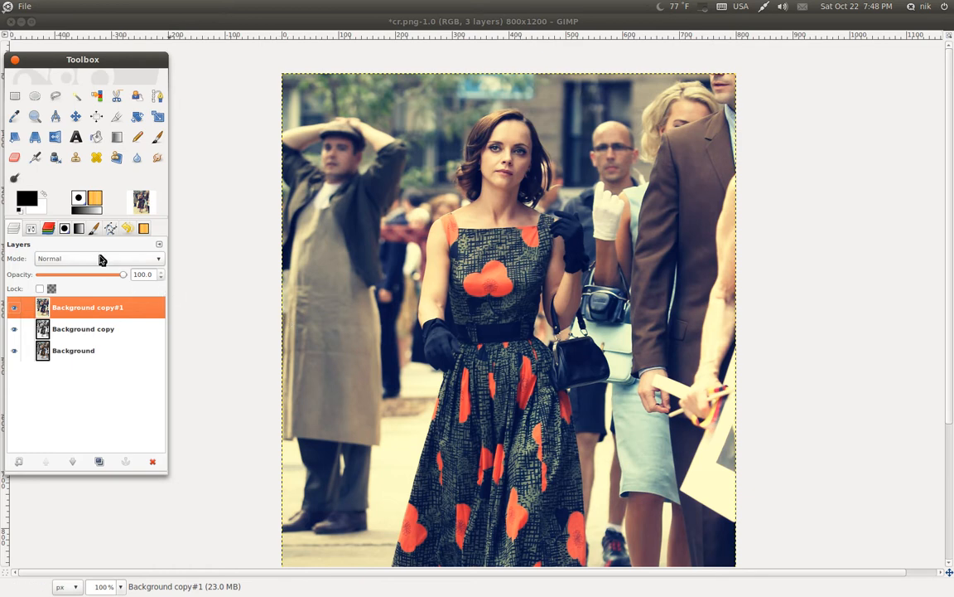
{"action": "left_click", "coordinate": [96, 259]}
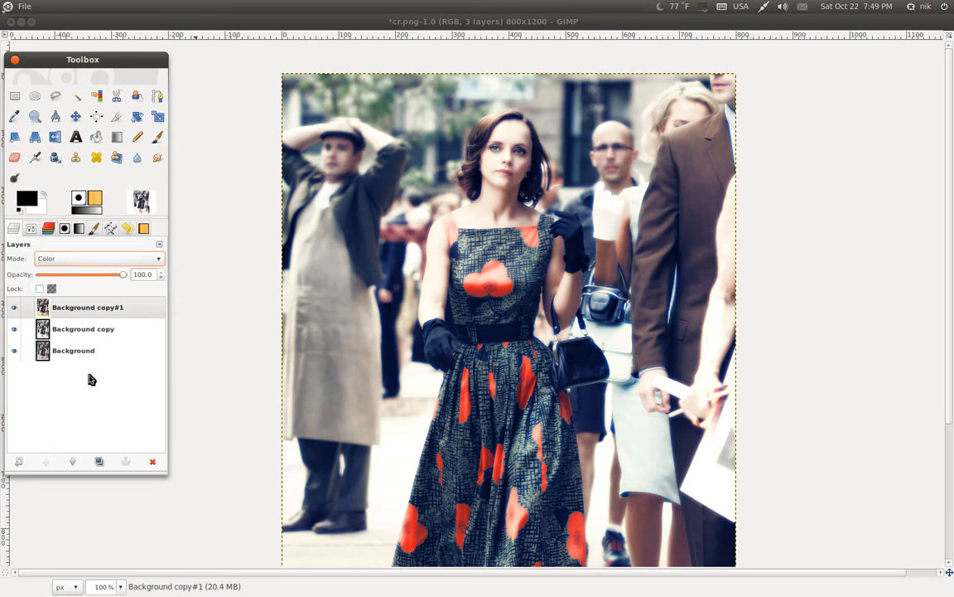
Step: Lower the Background copy layer's opacity to about 53.5
{"action": "left_click", "coordinate": [82, 328]}
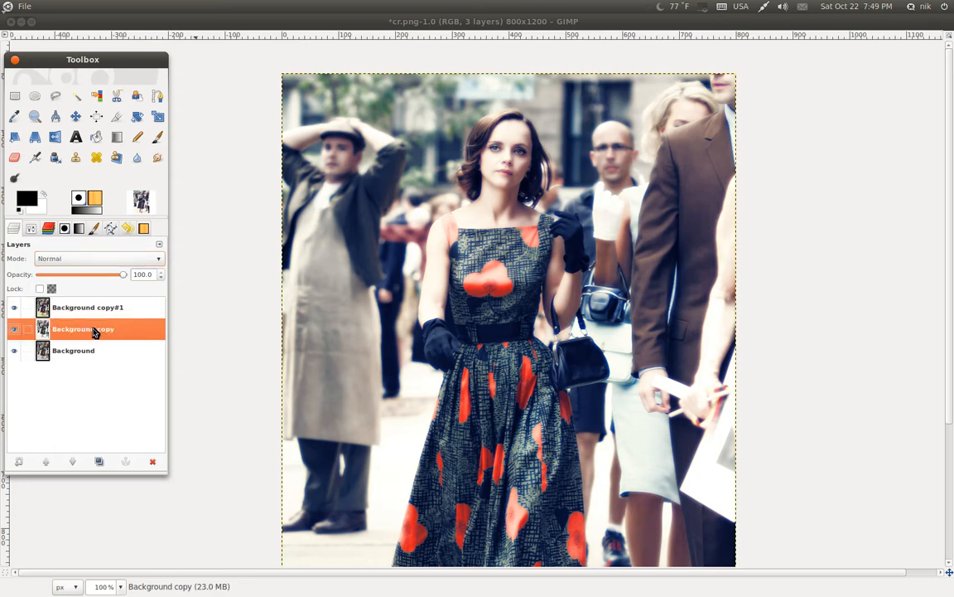
{"action": "mouse_move", "coordinate": [86, 323]}
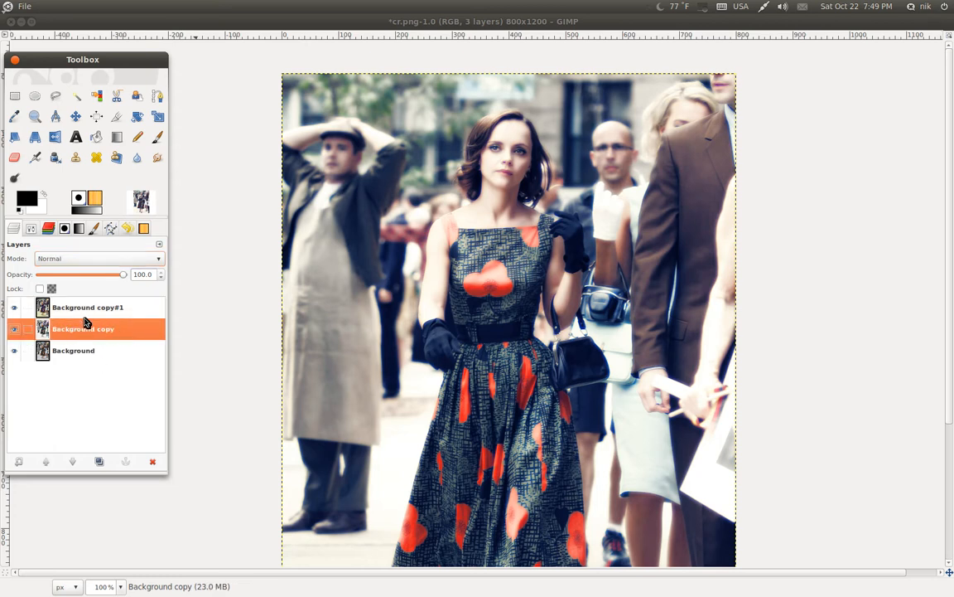
{"action": "left_click_drag", "start_coordinate": [122, 275], "coordinate": [93, 275]}
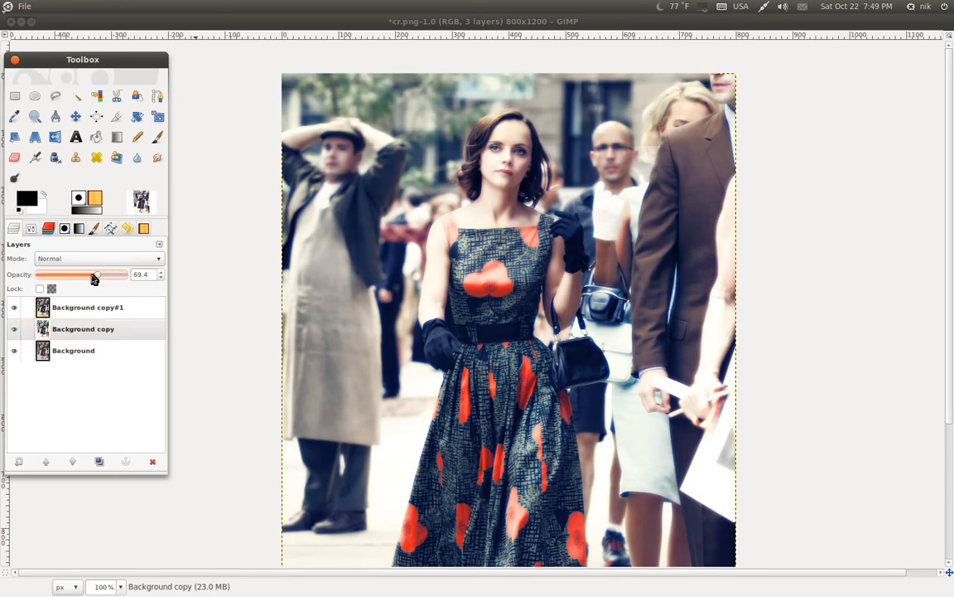
{"action": "left_click_drag", "start_coordinate": [93, 275], "coordinate": [70, 275]}
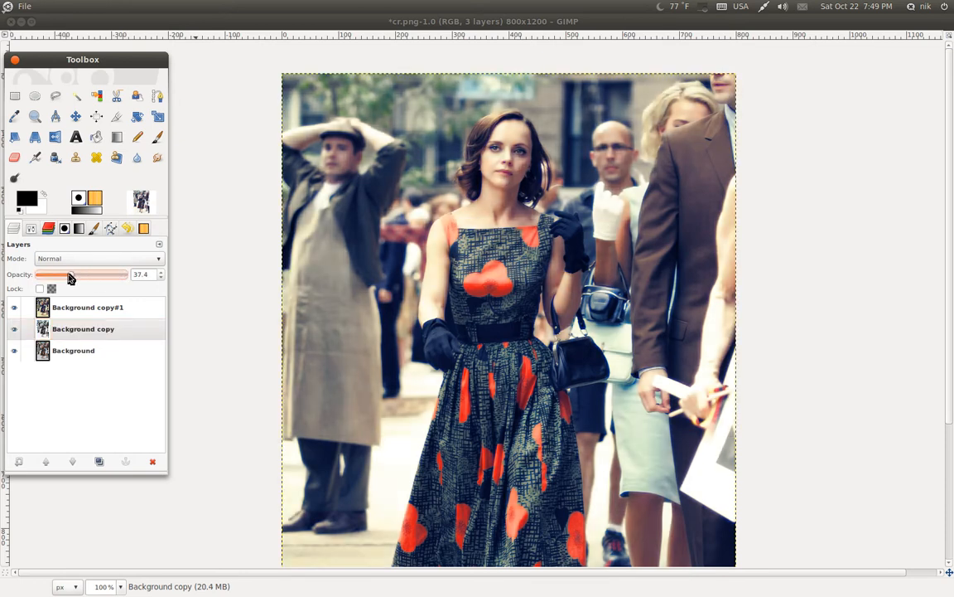
{"action": "left_click_drag", "start_coordinate": [70, 275], "coordinate": [79, 275]}
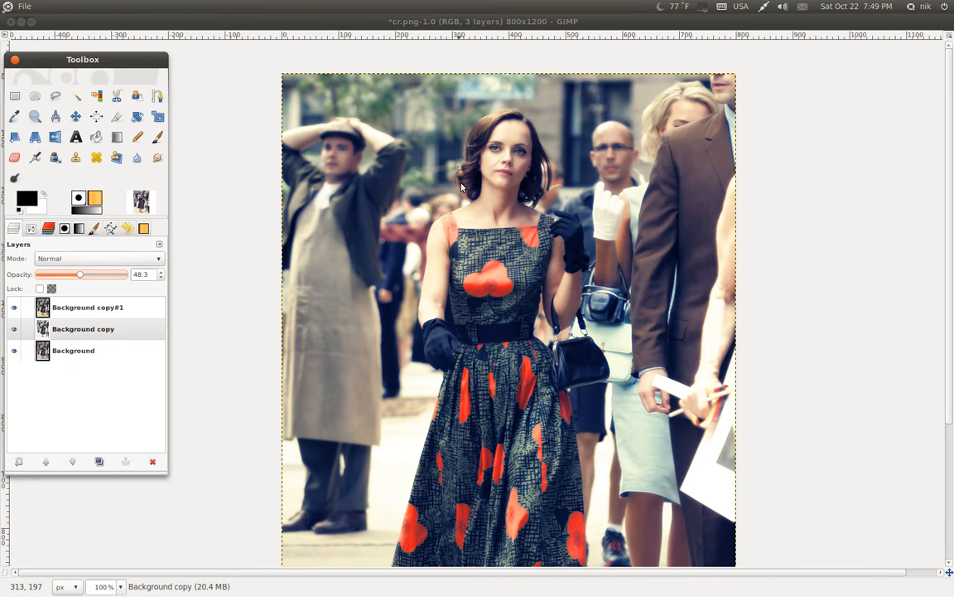
{"action": "mouse_move", "coordinate": [623, 219]}
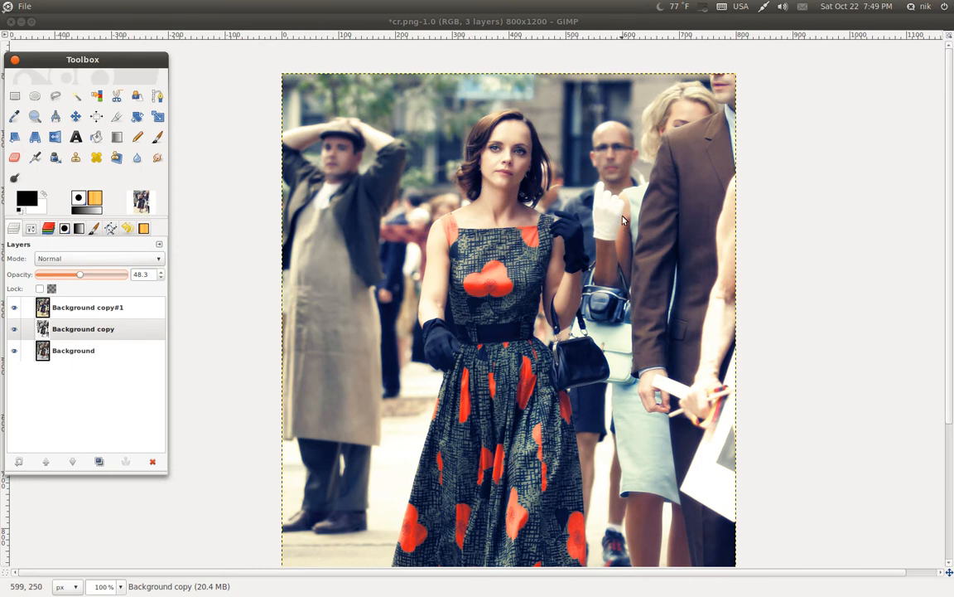
{"action": "mouse_move", "coordinate": [479, 322]}
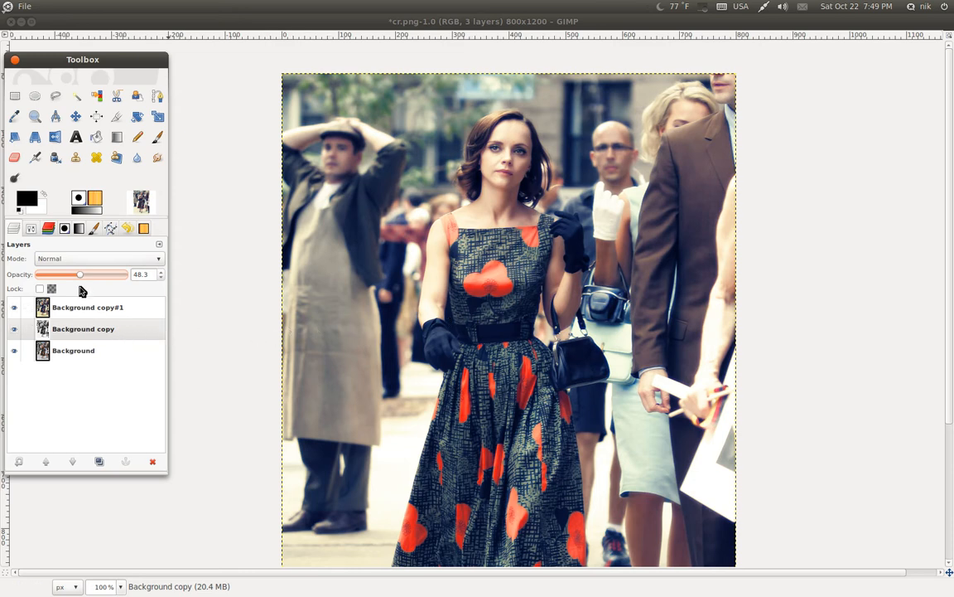
{"action": "left_click_drag", "start_coordinate": [80, 273], "coordinate": [90, 274]}
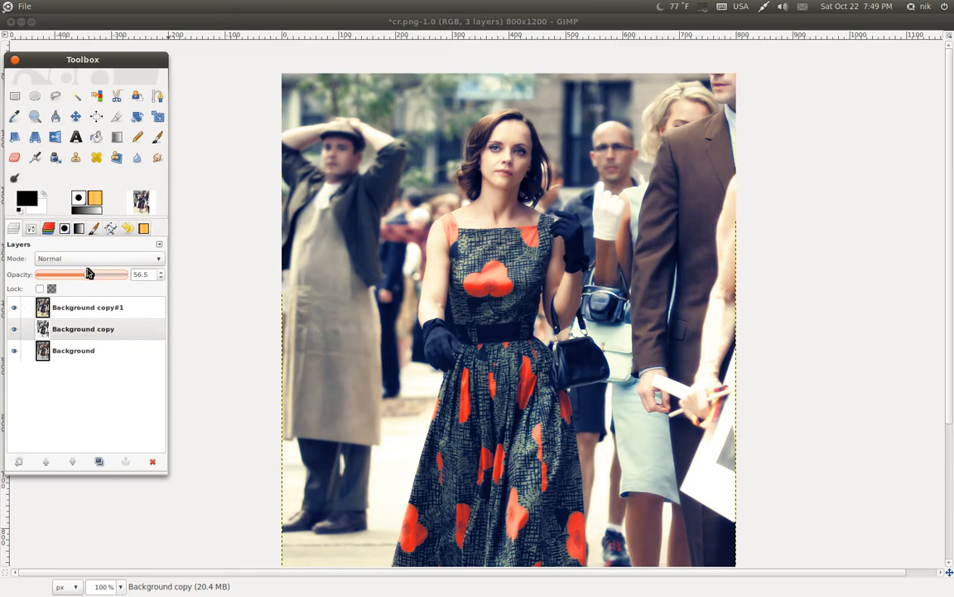
{"action": "left_click_drag", "start_coordinate": [91, 275], "coordinate": [86, 275]}
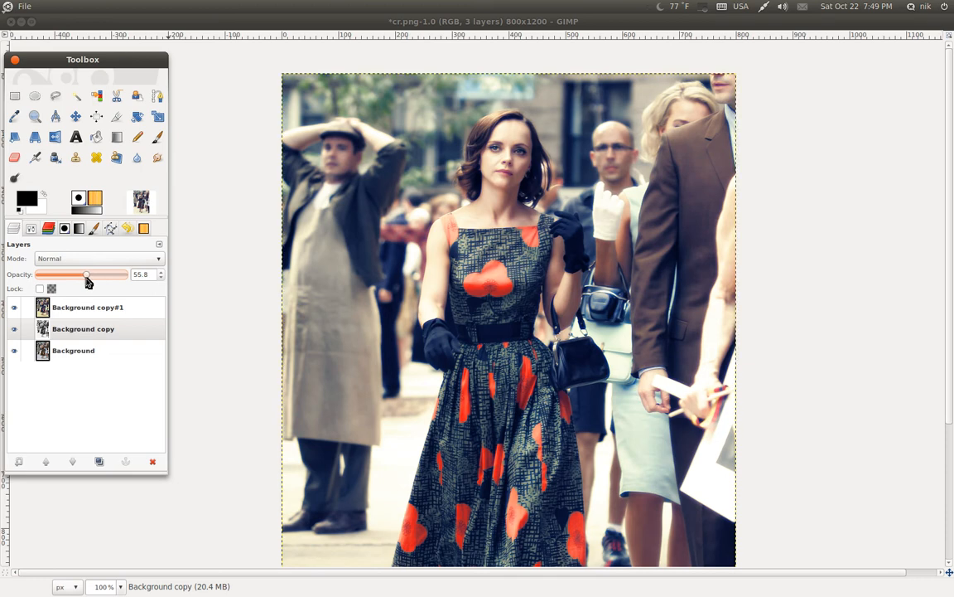
{"action": "left_click_drag", "start_coordinate": [86, 275], "coordinate": [82, 275]}
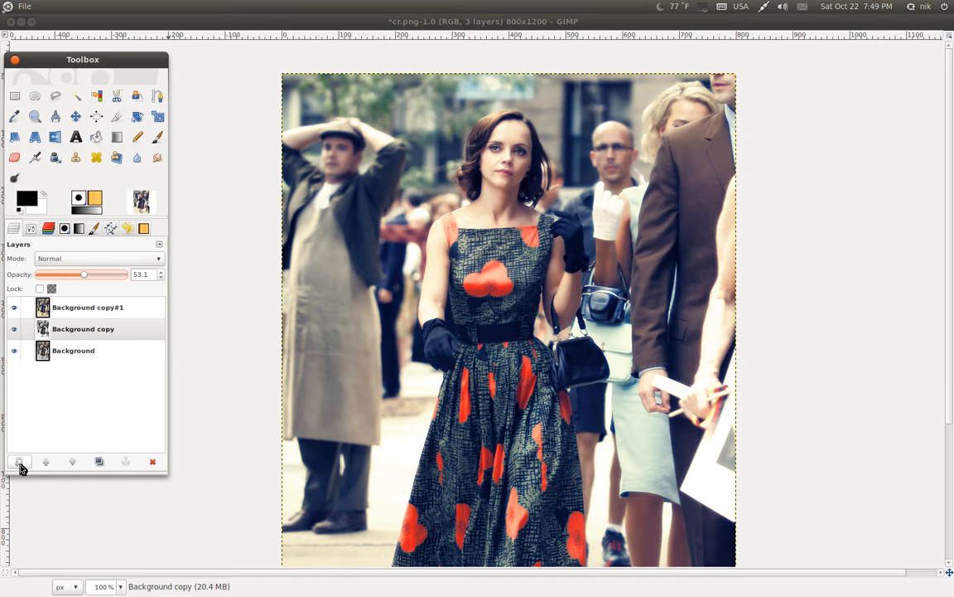
Step: Add a new transparent 800×1200 layer on top and make it active
{"action": "left_click", "coordinate": [20, 460]}
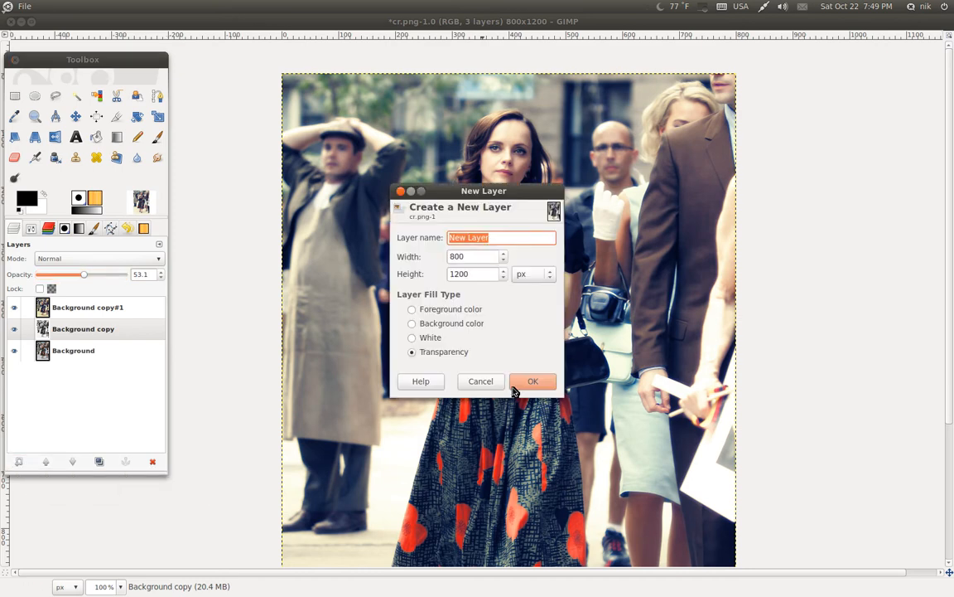
{"action": "left_click", "coordinate": [533, 381]}
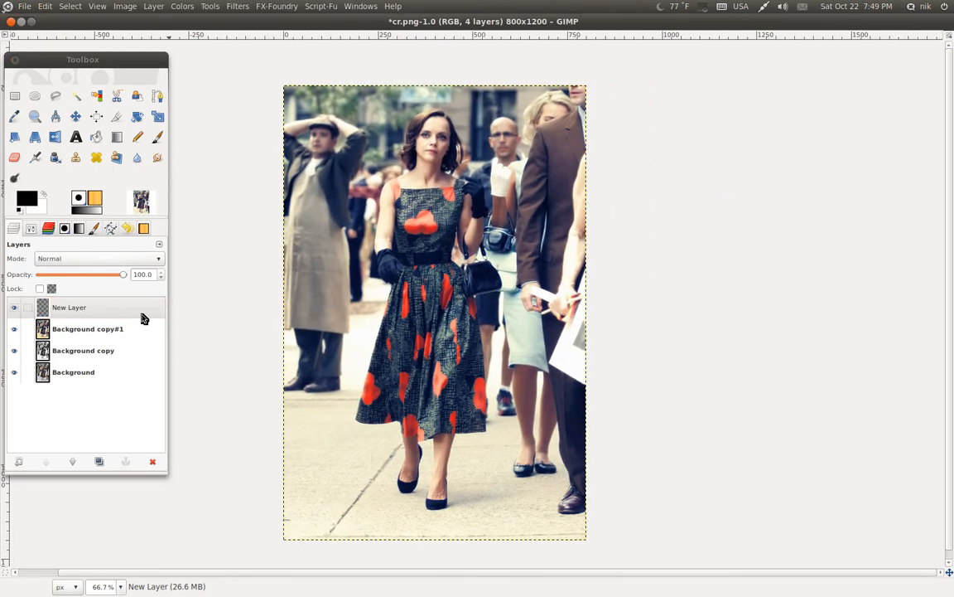
{"action": "left_click", "coordinate": [69, 307]}
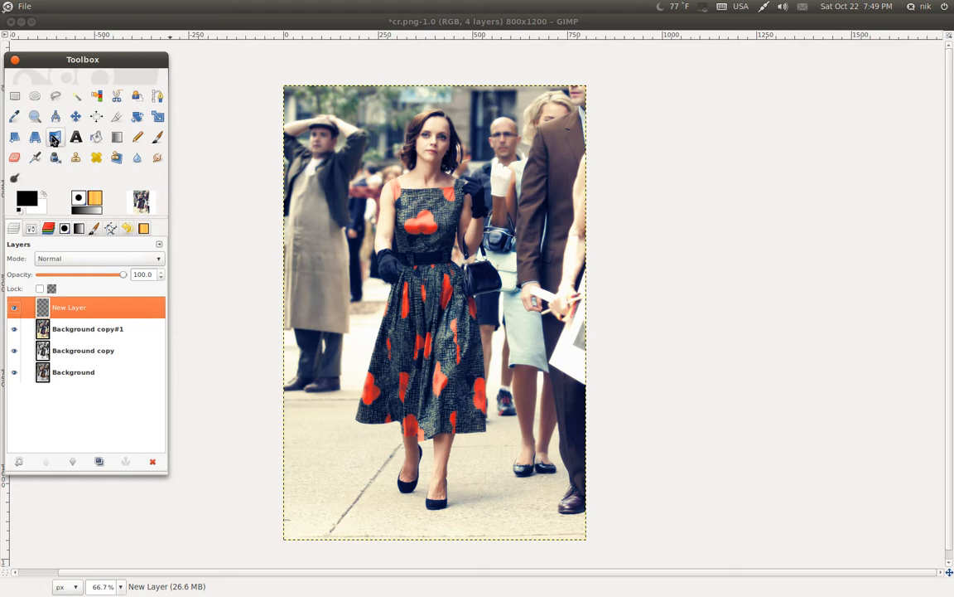
Step: Draw an elliptical selection fitted around the woman's figure
{"action": "left_click", "coordinate": [34, 95]}
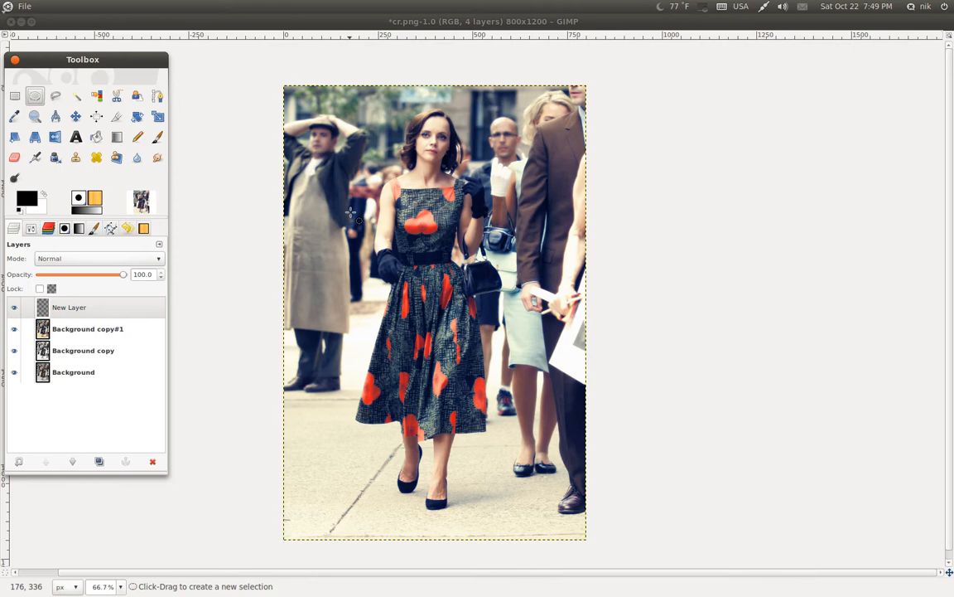
{"action": "left_click_drag", "start_coordinate": [396, 108], "coordinate": [462, 520]}
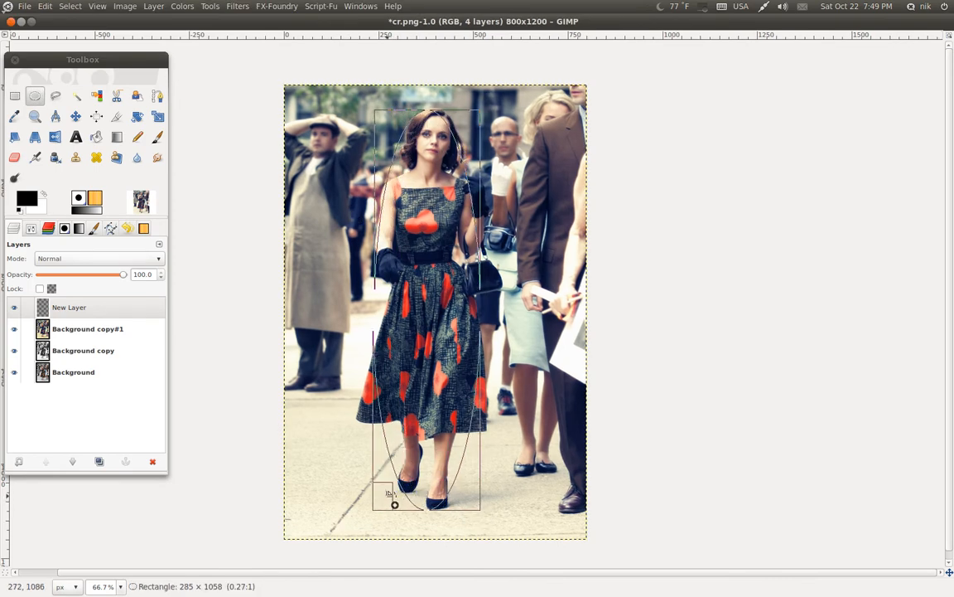
{"action": "left_click_drag", "start_coordinate": [395, 504], "coordinate": [484, 507]}
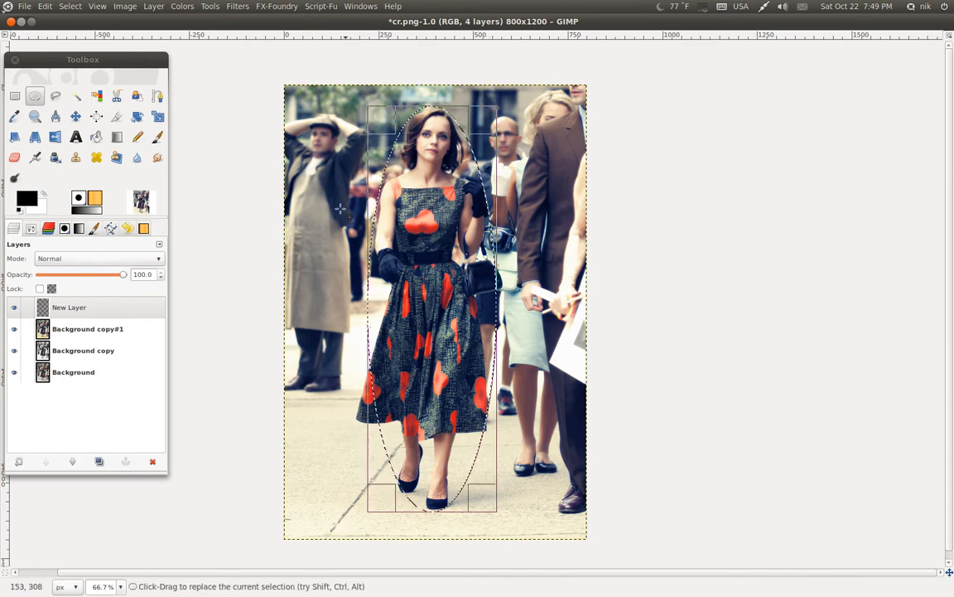
{"action": "left_click", "coordinate": [70, 7]}
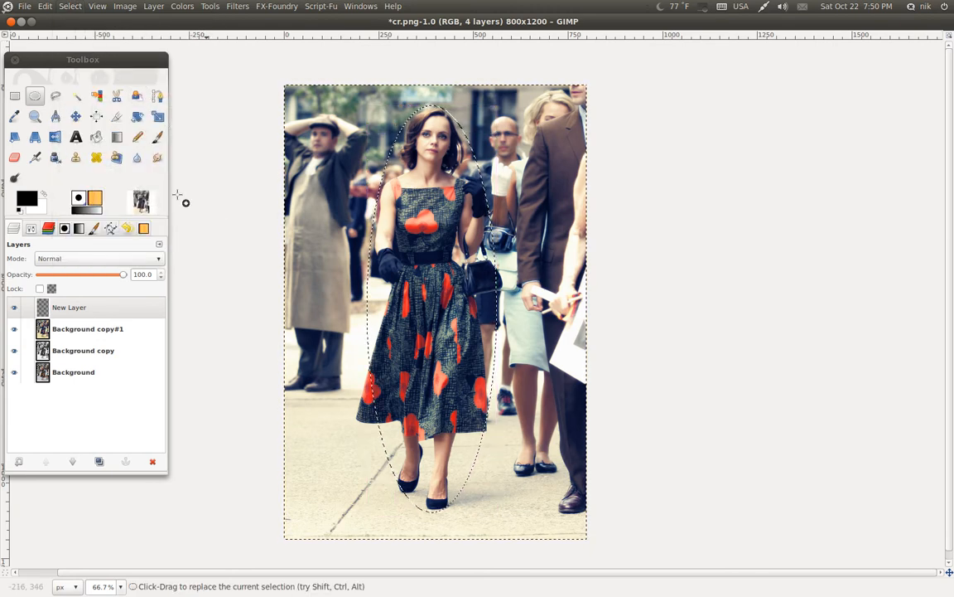
Step: Feather the selection by about 183 pixels
{"action": "left_click", "coordinate": [70, 6]}
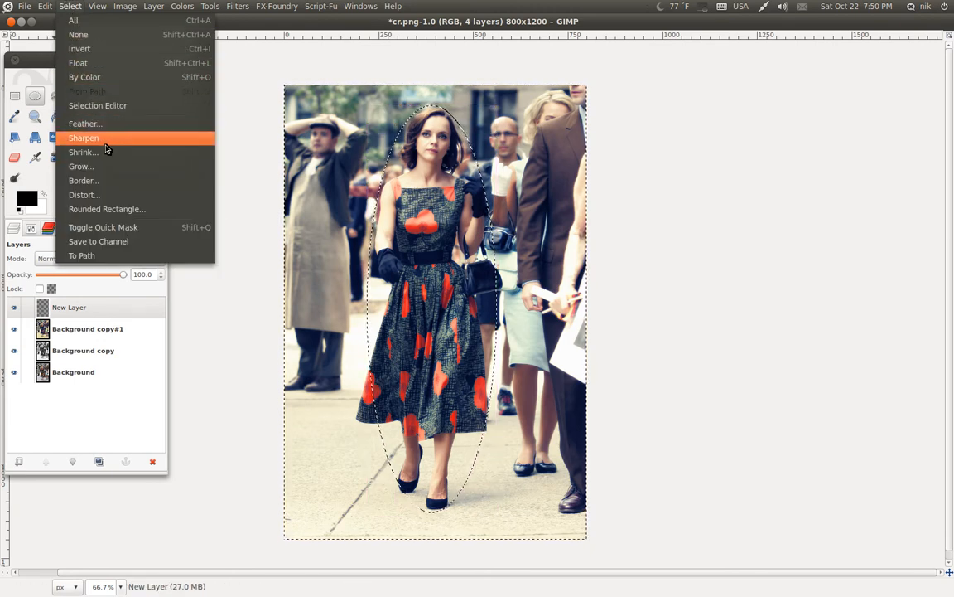
{"action": "left_click", "coordinate": [85, 122]}
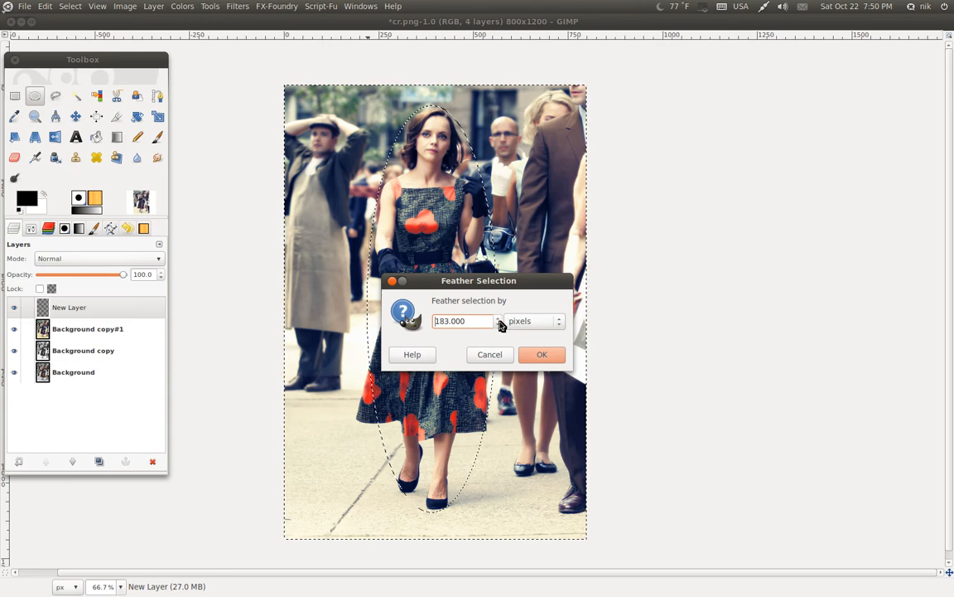
{"action": "left_click", "coordinate": [541, 354]}
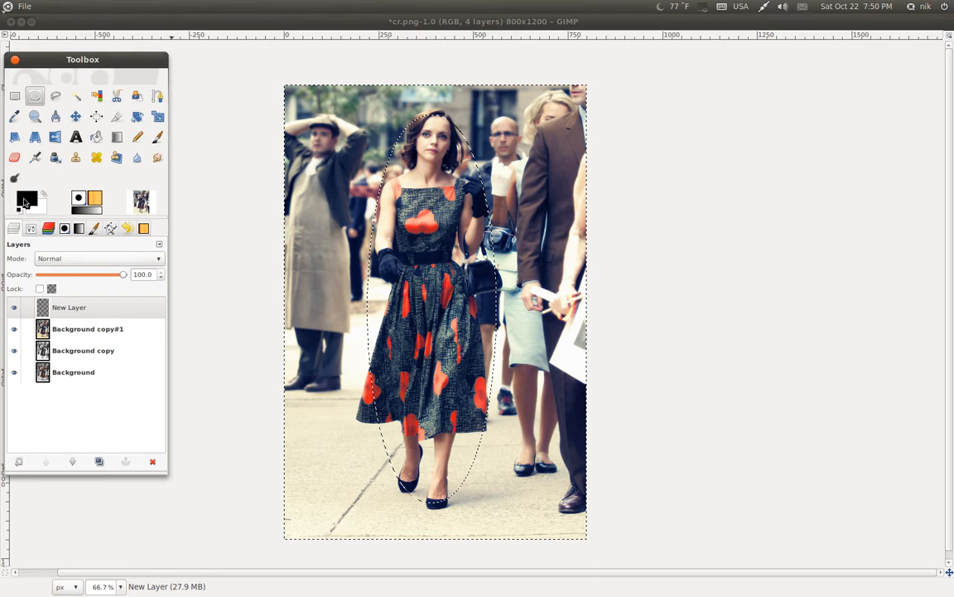
Step: Set foreground to gray 767676, fill the vignette around the woman, then clear the selection
{"action": "left_click", "coordinate": [26, 197]}
{"action": "type", "text": "767676"}
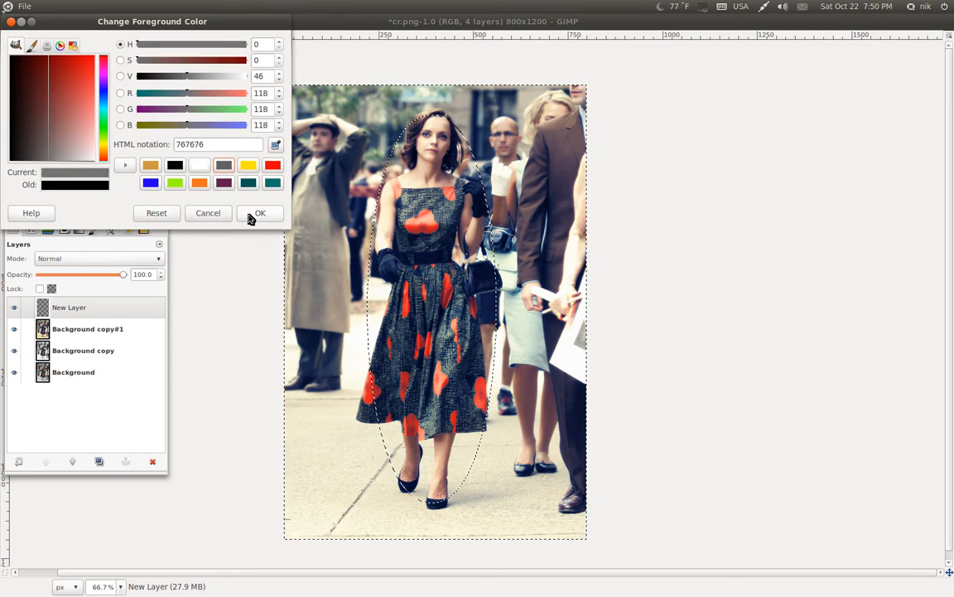
{"action": "left_click", "coordinate": [259, 212]}
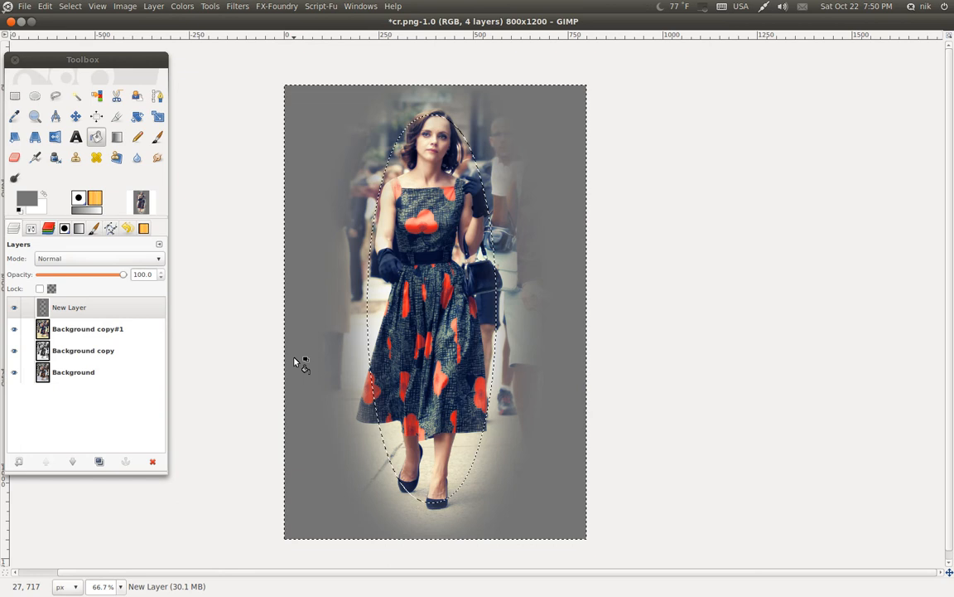
{"action": "left_click", "coordinate": [69, 7]}
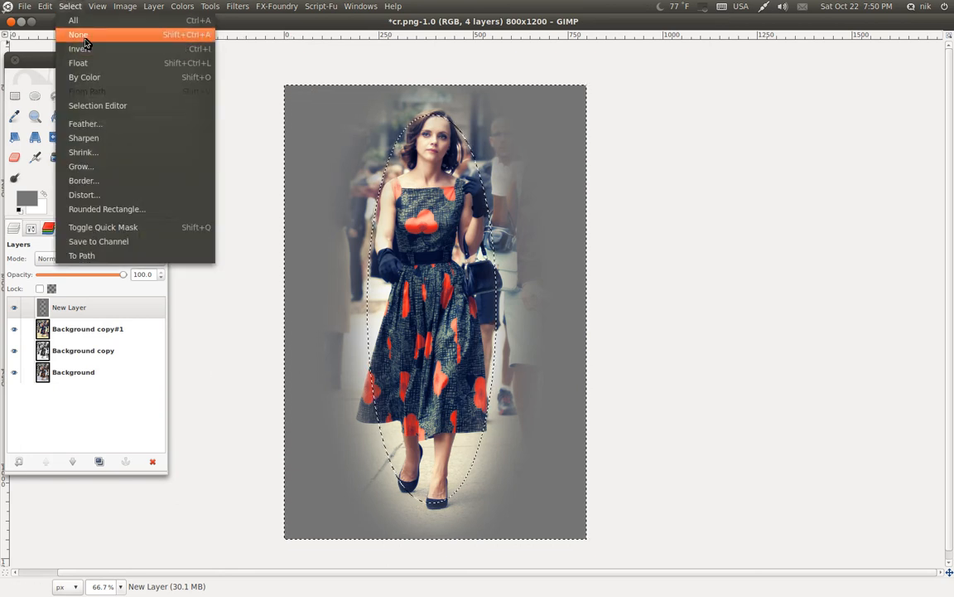
{"action": "left_click", "coordinate": [78, 33]}
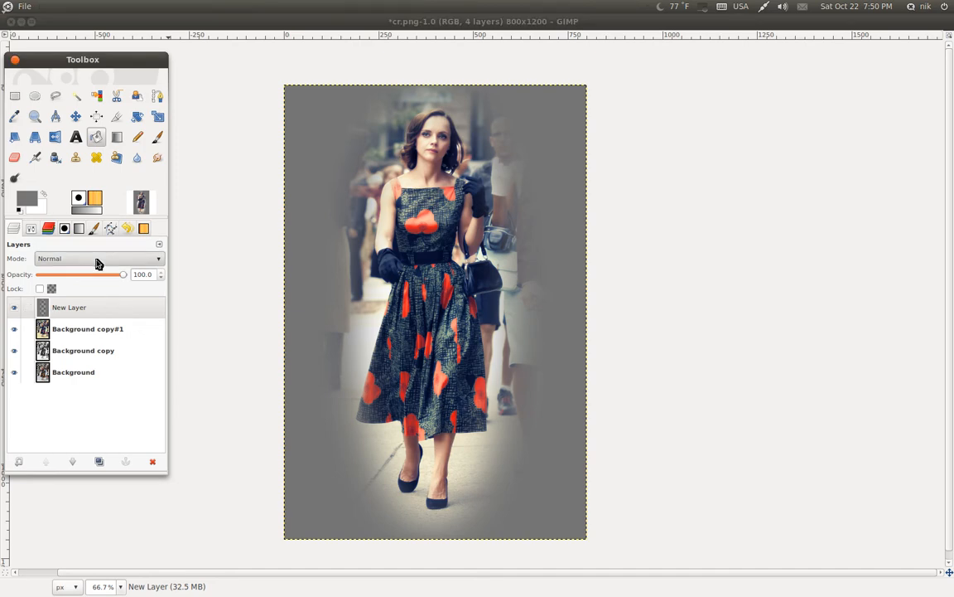
Step: Set the gray vignette layer to Color mode and drag its opacity down to roughly half
{"action": "left_click", "coordinate": [96, 259]}
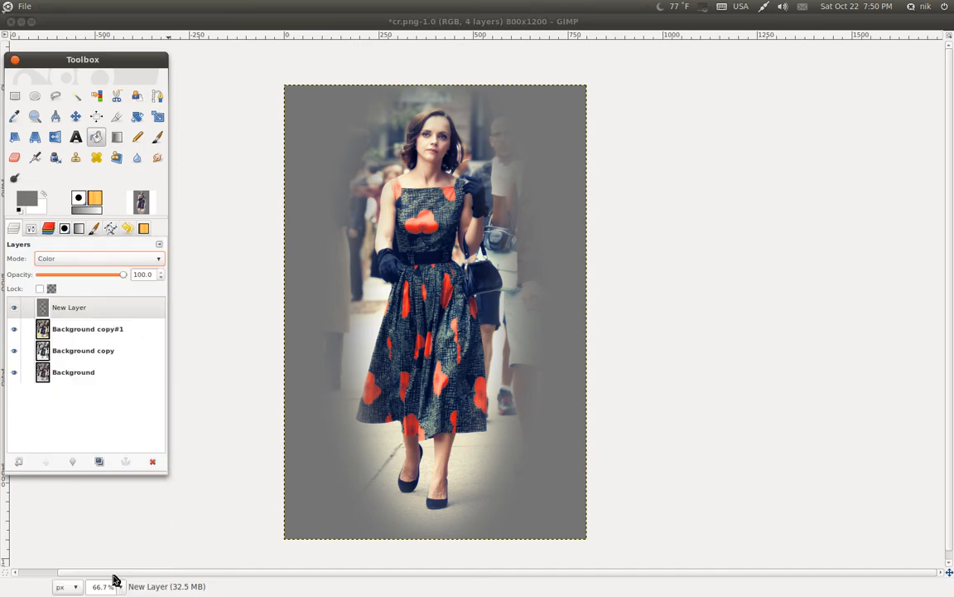
{"action": "type", "text": "150%"}
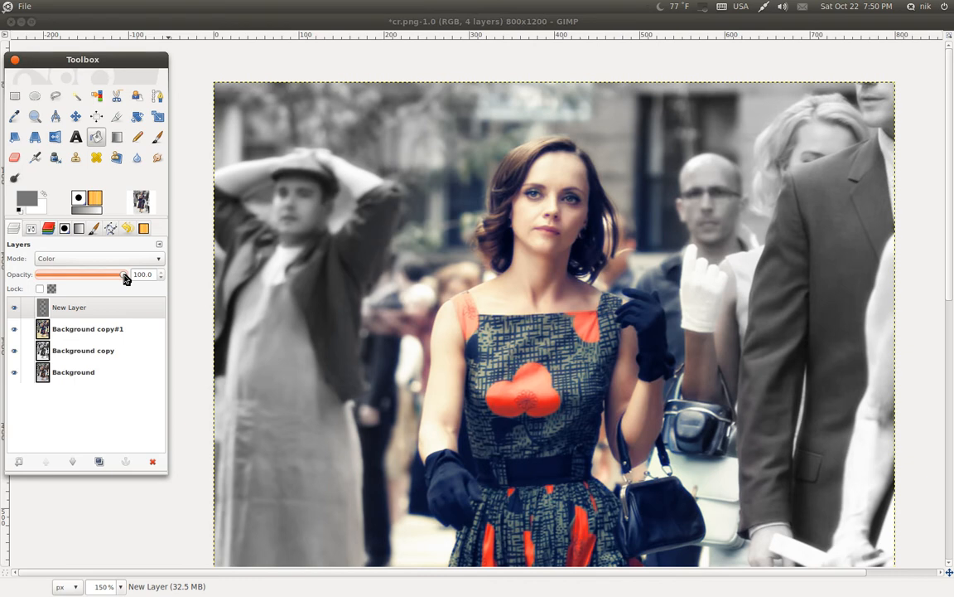
{"action": "left_click_drag", "start_coordinate": [124, 275], "coordinate": [80, 275]}
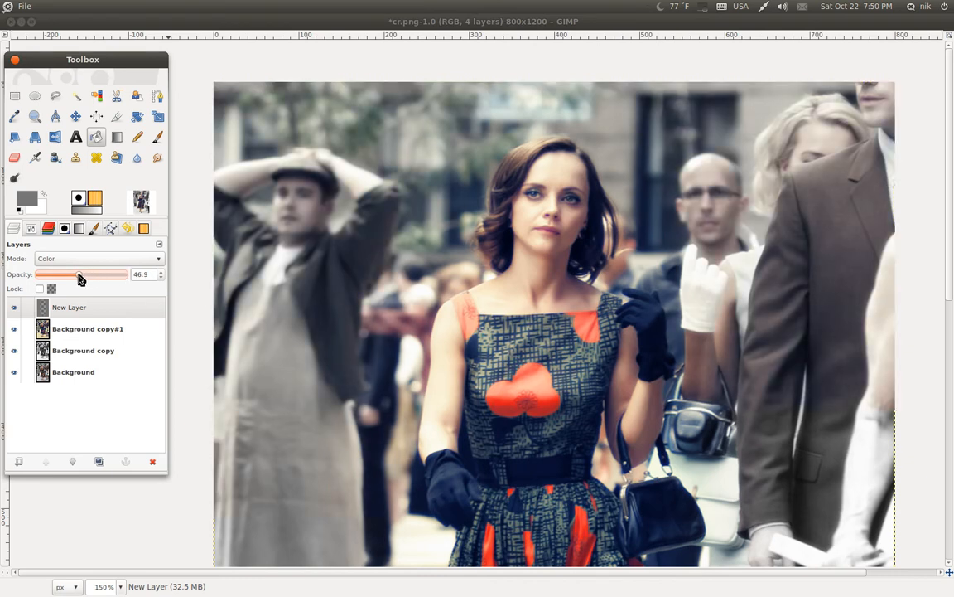
{"action": "left_click_drag", "start_coordinate": [80, 275], "coordinate": [92, 275]}
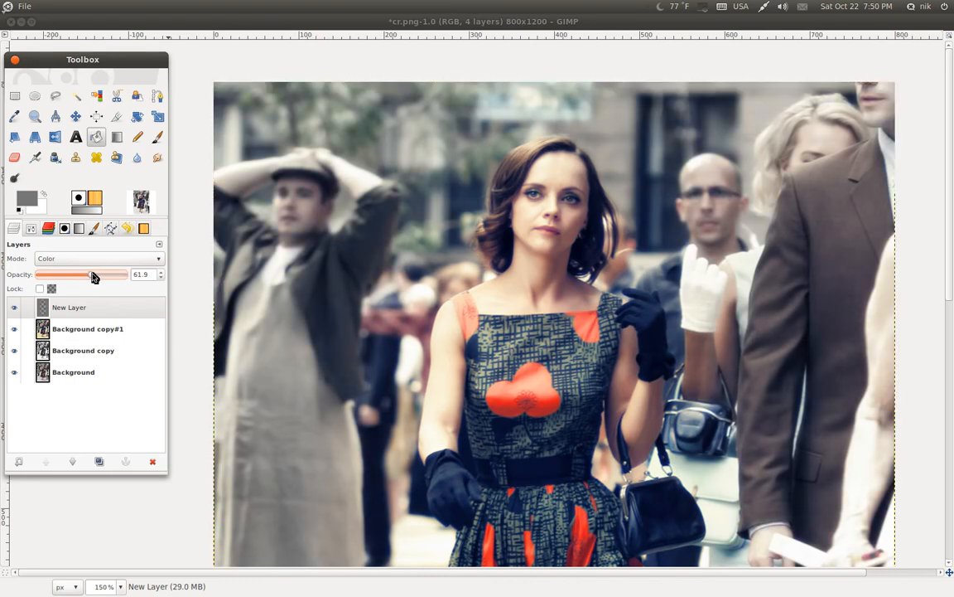
{"action": "left_click_drag", "start_coordinate": [91, 275], "coordinate": [98, 275]}
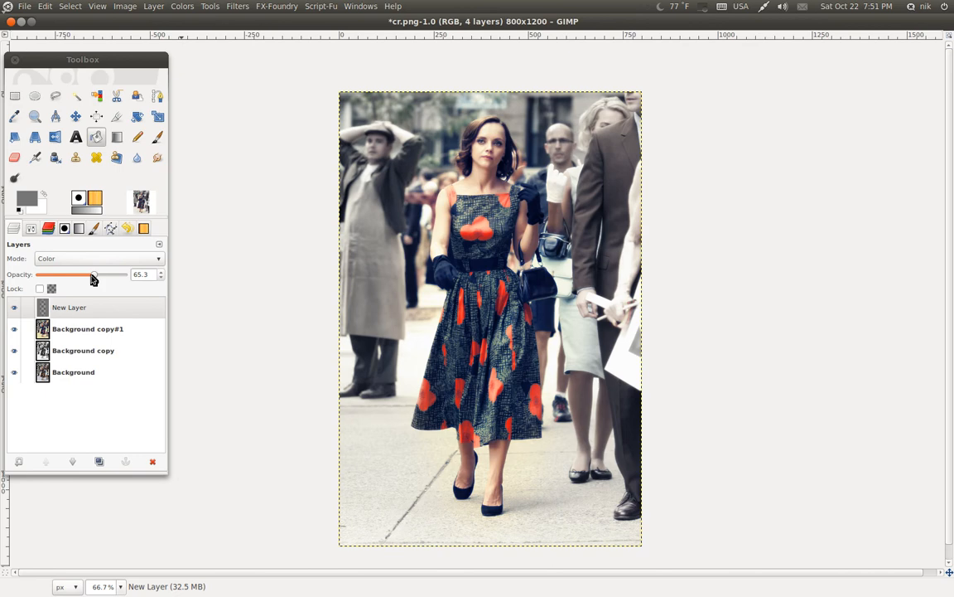
{"action": "left_click_drag", "start_coordinate": [92, 275], "coordinate": [106, 275]}
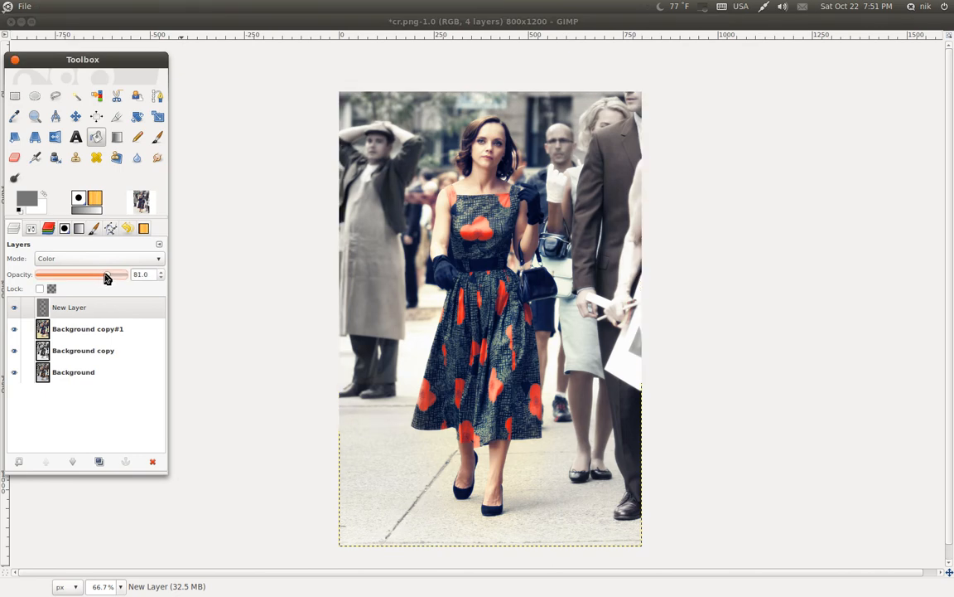
{"action": "left_click_drag", "start_coordinate": [106, 275], "coordinate": [73, 275]}
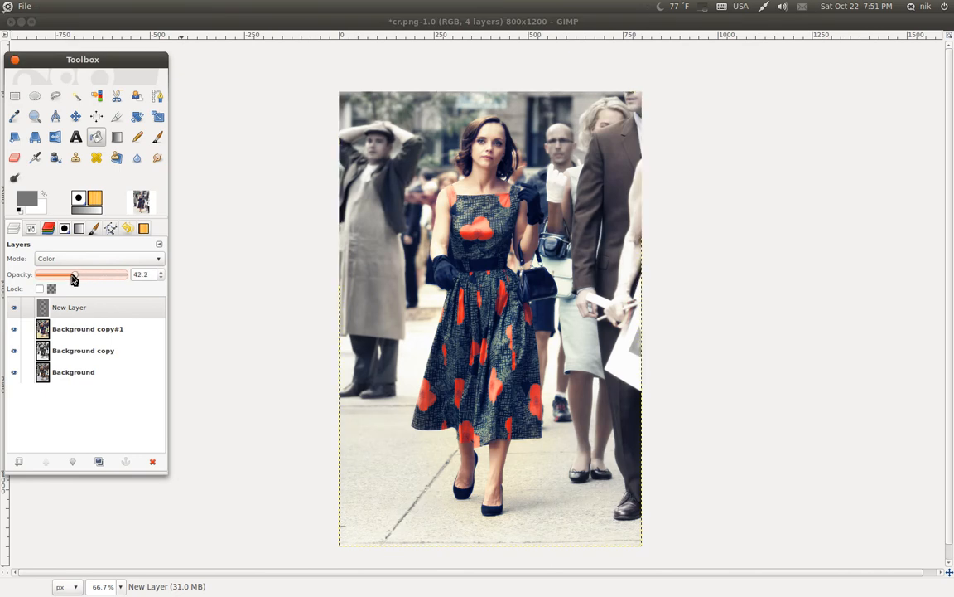
{"action": "left_click_drag", "start_coordinate": [73, 275], "coordinate": [77, 275]}
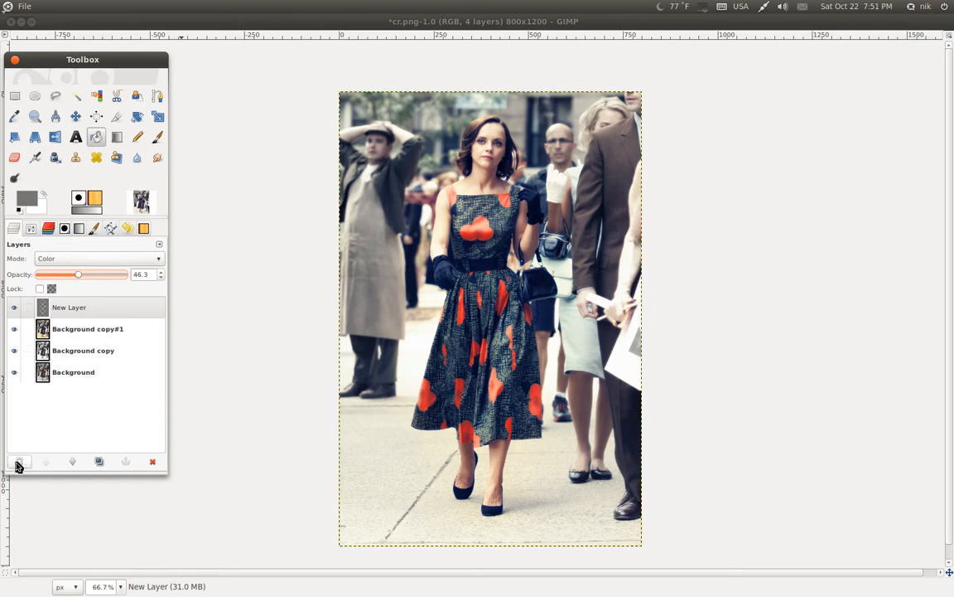
Step: Add a new transparent layer and select a rectangle just inside the photo's edges
{"action": "left_click", "coordinate": [18, 460]}
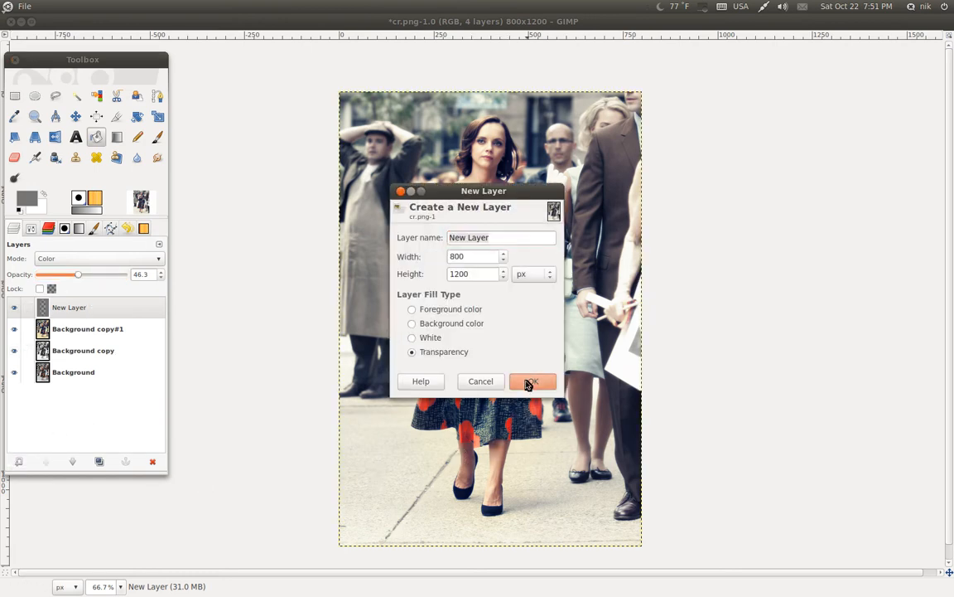
{"action": "left_click", "coordinate": [533, 379]}
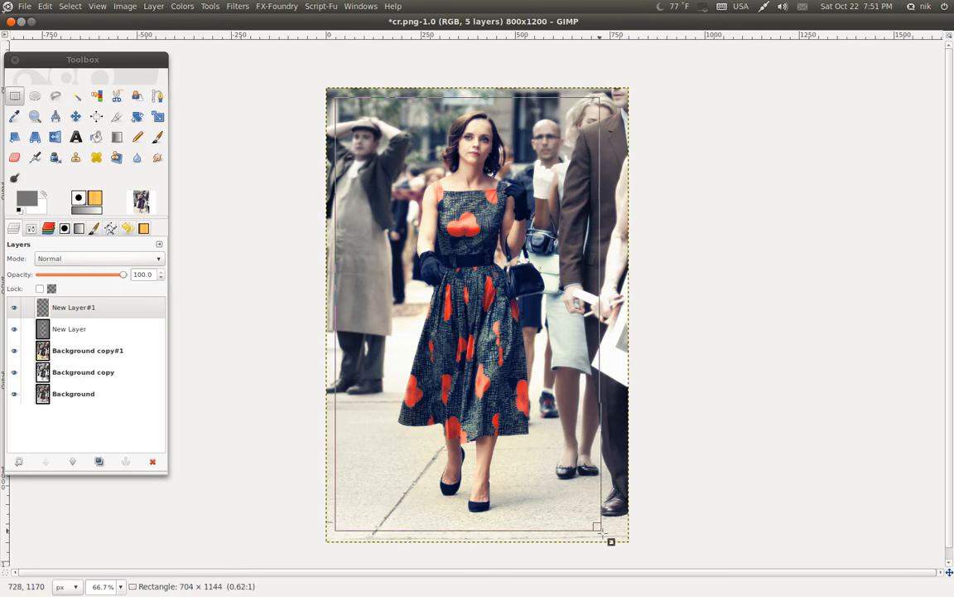
{"action": "left_click_drag", "start_coordinate": [596, 527], "coordinate": [630, 544]}
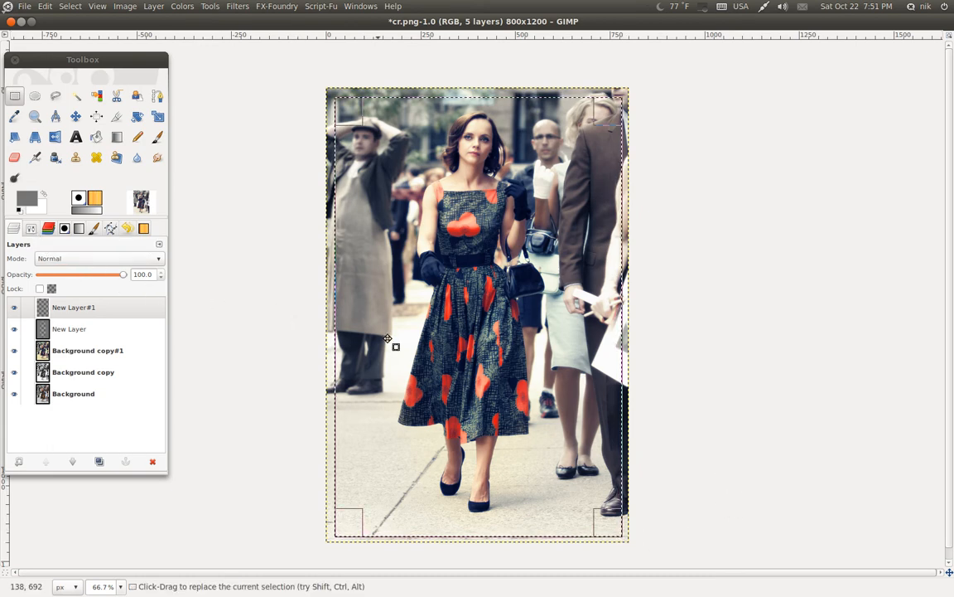
Step: Round the selection's corners to radius about 75 and invert it to the outer border
{"action": "left_click", "coordinate": [15, 95]}
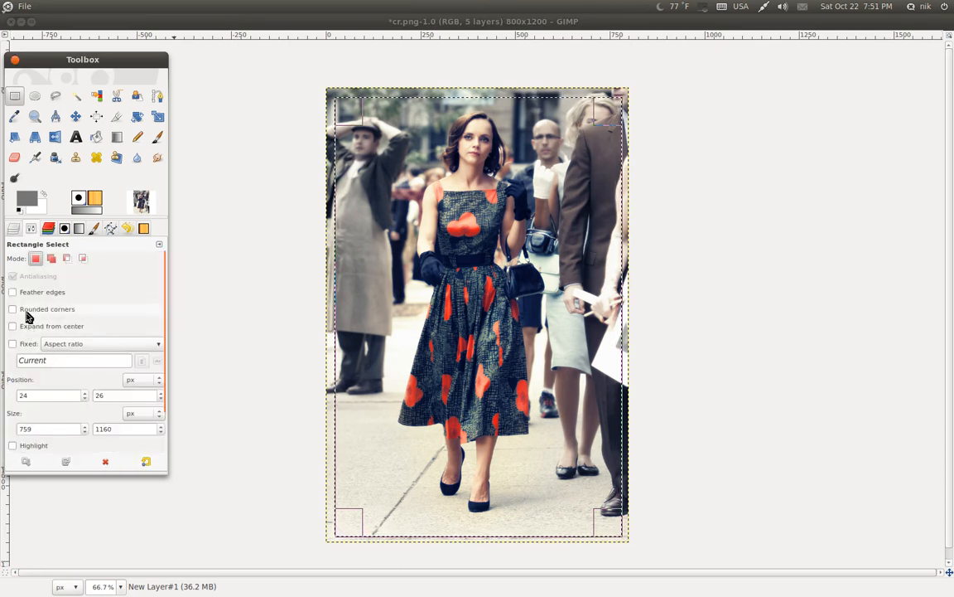
{"action": "left_click", "coordinate": [13, 309]}
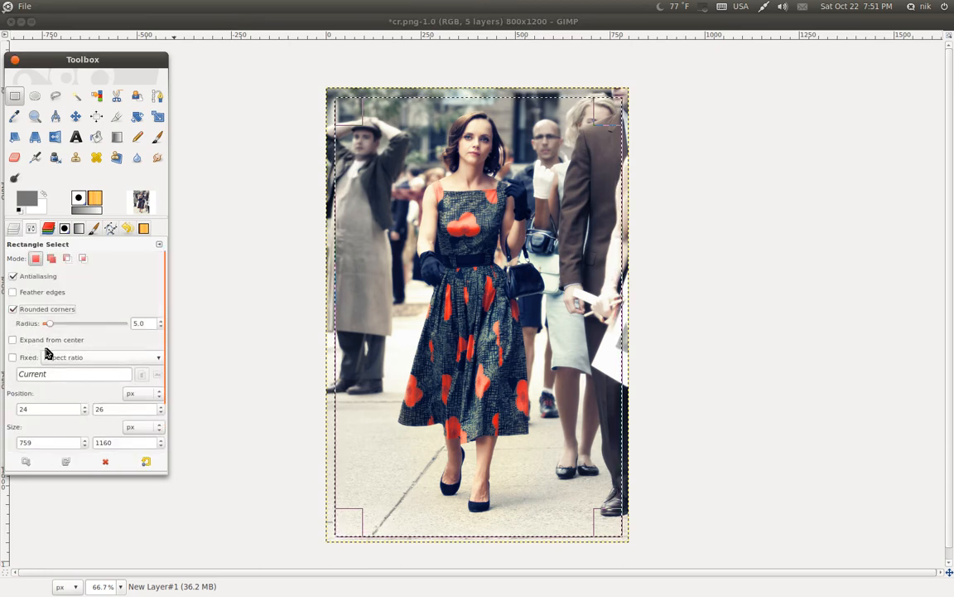
{"action": "left_click_drag", "start_coordinate": [48, 323], "coordinate": [60, 323]}
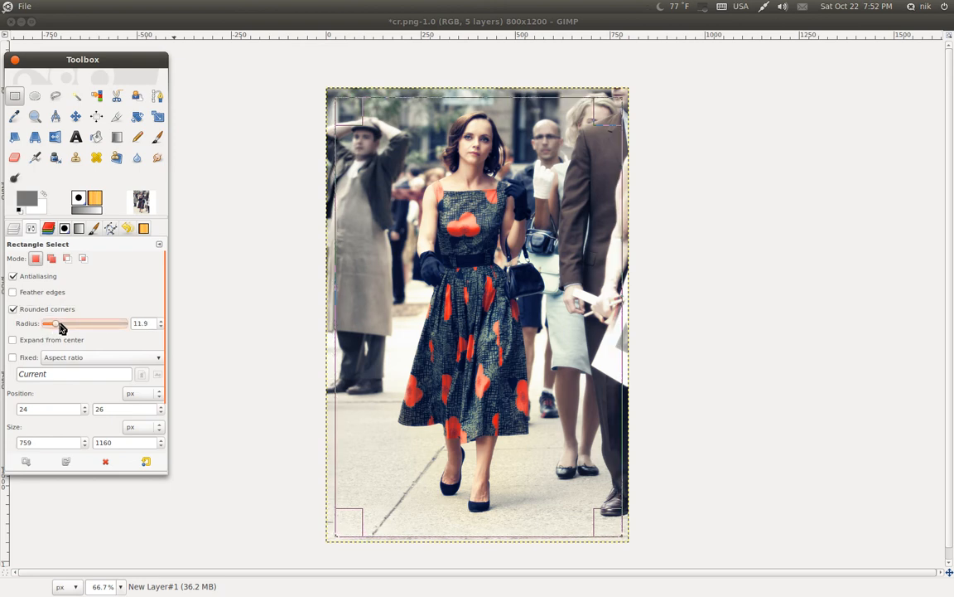
{"action": "left_click_drag", "start_coordinate": [50, 323], "coordinate": [104, 323]}
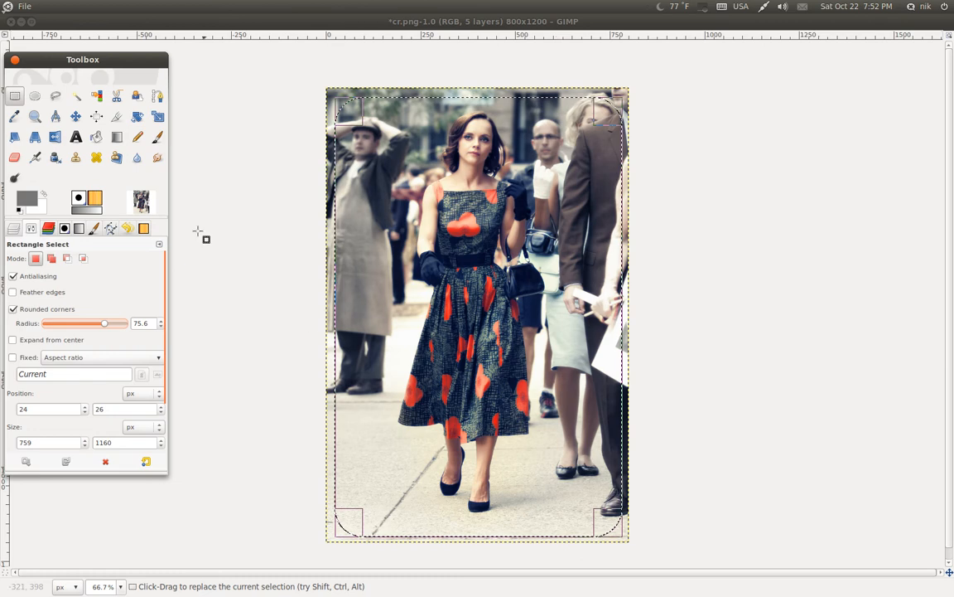
{"action": "left_click", "coordinate": [67, 6]}
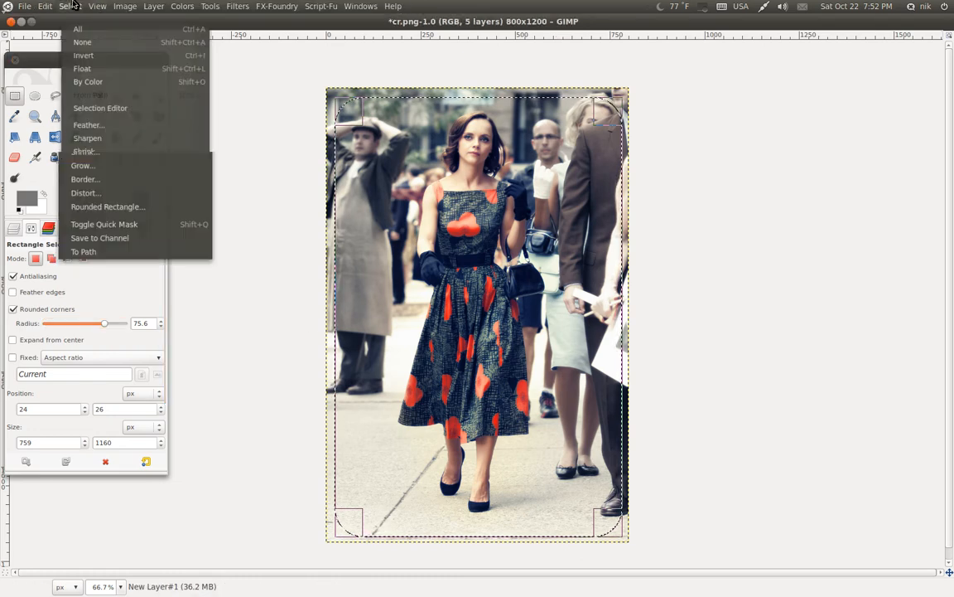
{"action": "mouse_move", "coordinate": [80, 50]}
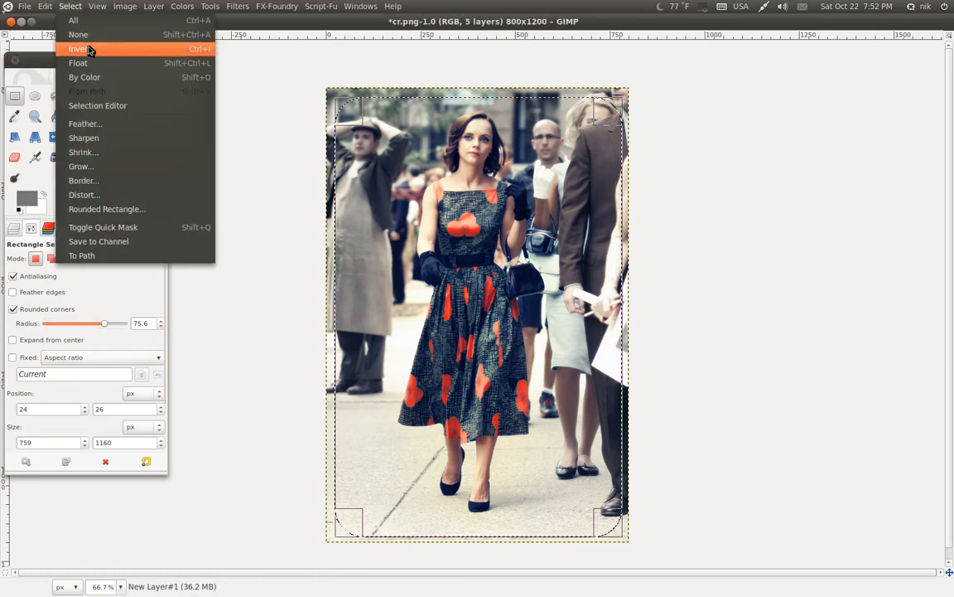
{"action": "left_click", "coordinate": [78, 48]}
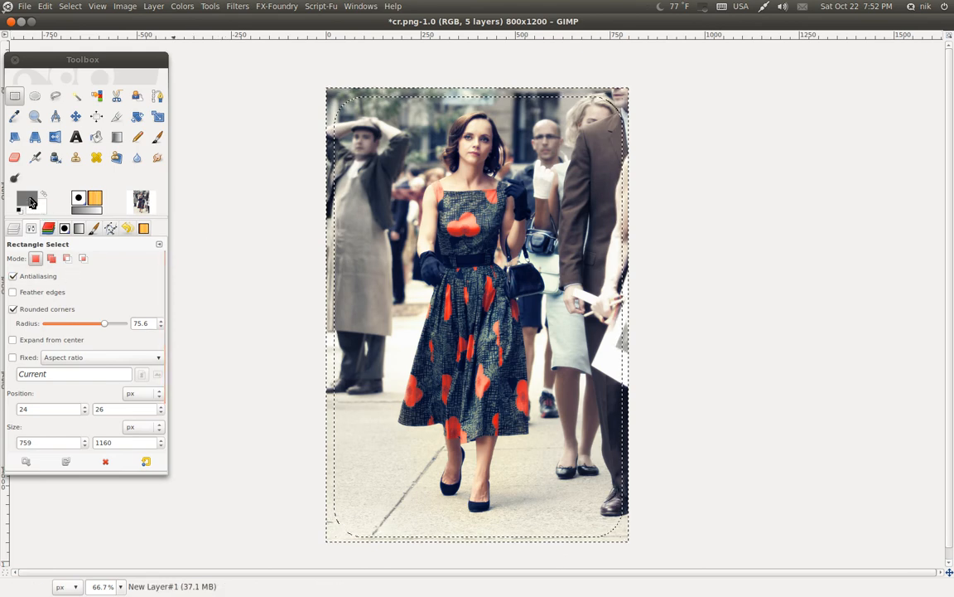
Step: Confirm the mustard-yellow foreground colour and bucket-fill the border area on the new layer
{"action": "left_click", "coordinate": [27, 196]}
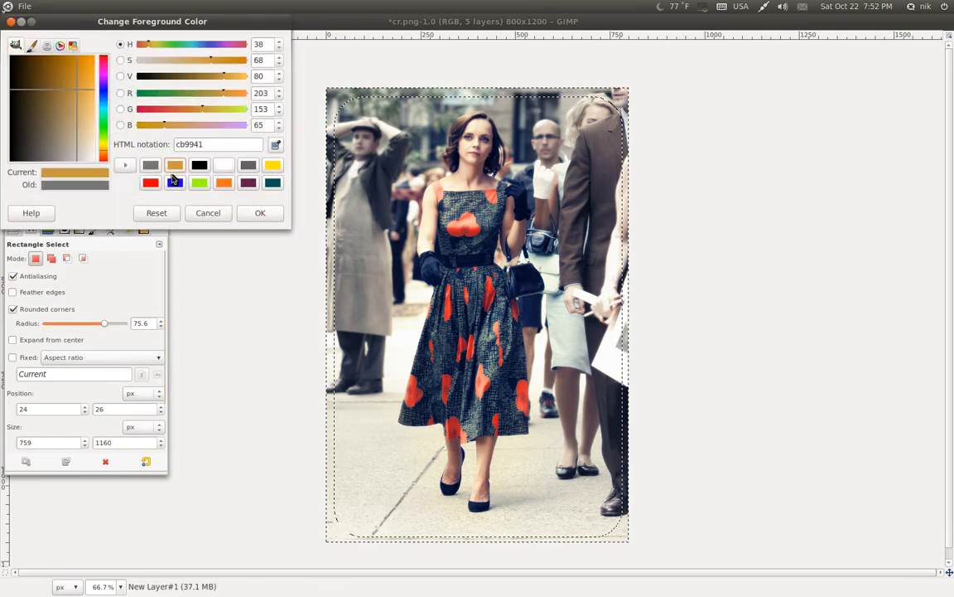
{"action": "left_click", "coordinate": [76, 94]}
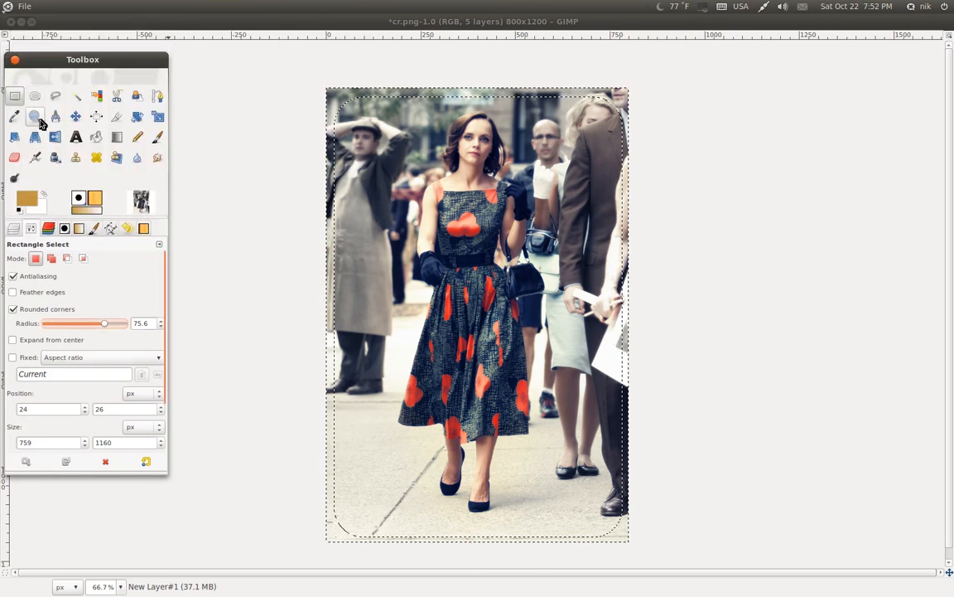
{"action": "left_click", "coordinate": [96, 136]}
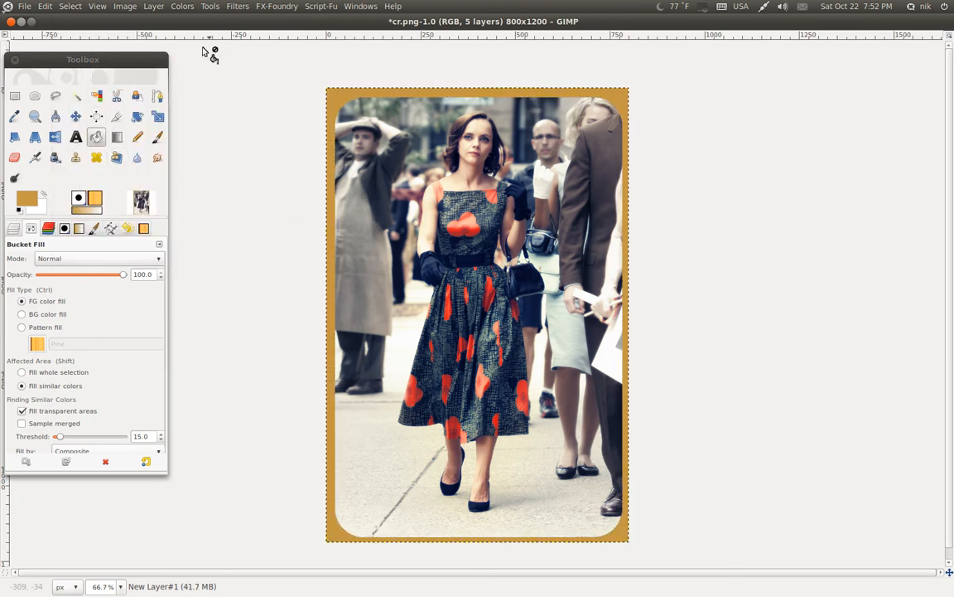
Step: Apply a Gaussian Blur of radius 76 to the yellow frame layer
{"action": "left_click", "coordinate": [239, 7]}
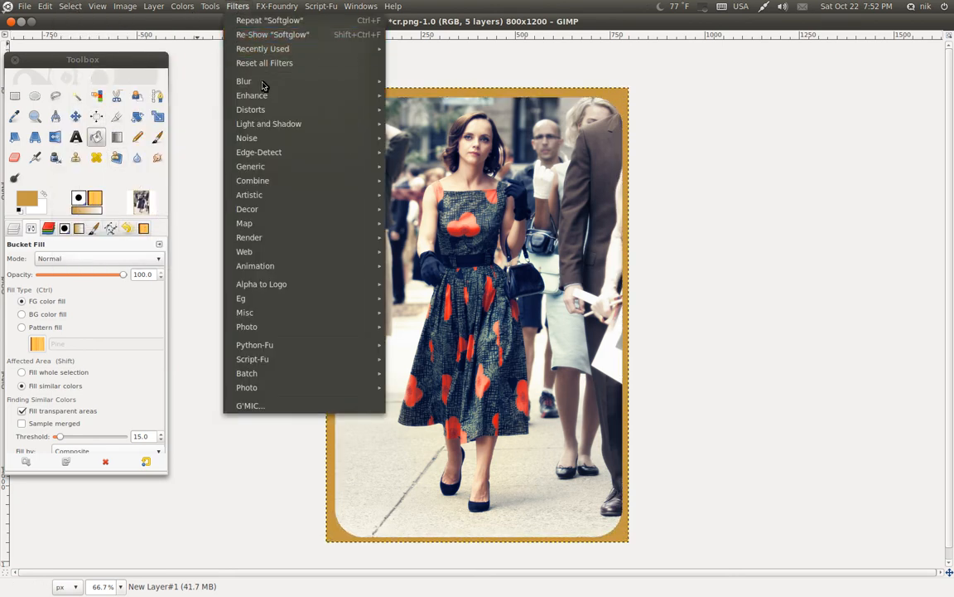
{"action": "left_click", "coordinate": [243, 80]}
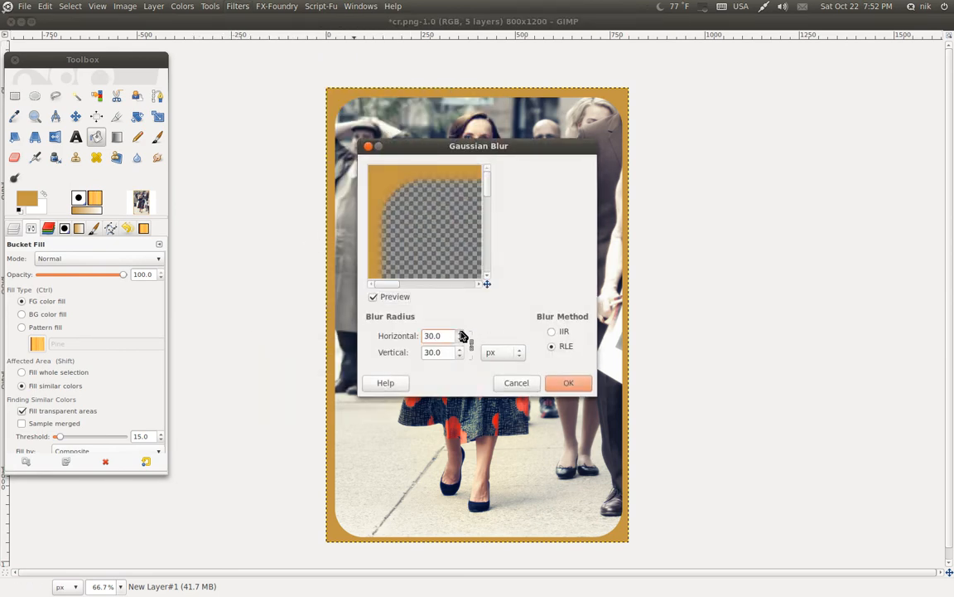
{"action": "left_click", "coordinate": [461, 333]}
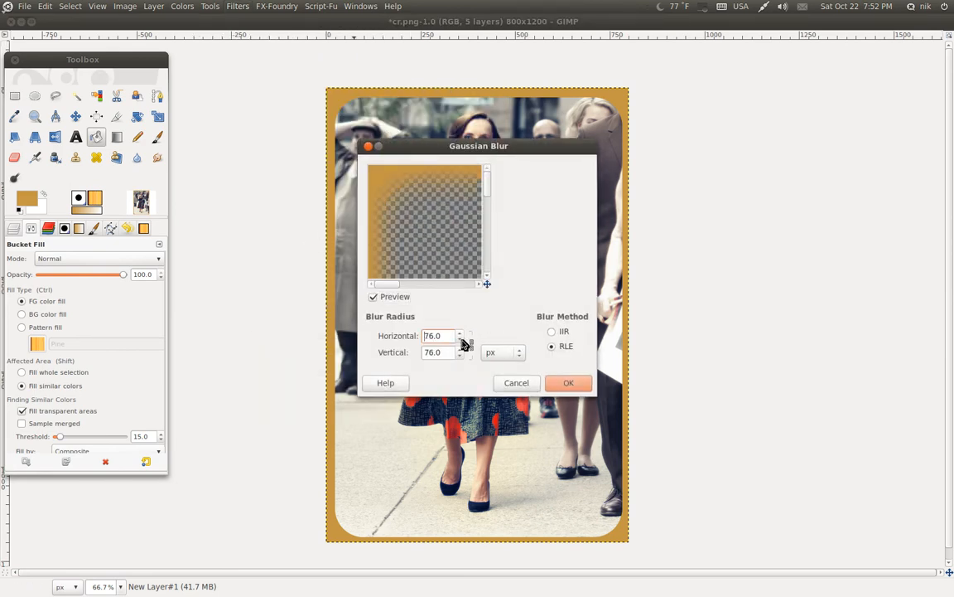
{"action": "left_click", "coordinate": [569, 381]}
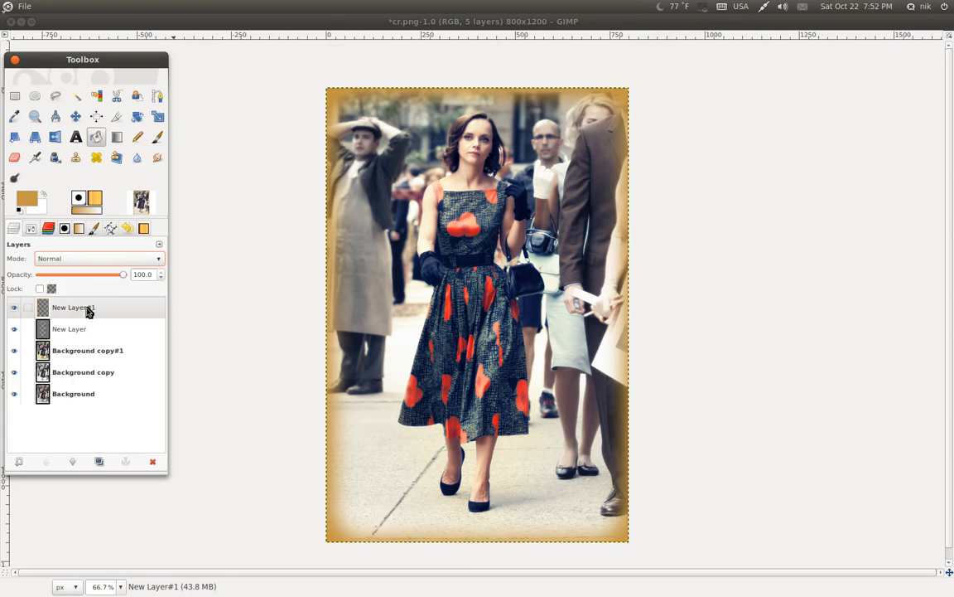
{"action": "mouse_move", "coordinate": [96, 295]}
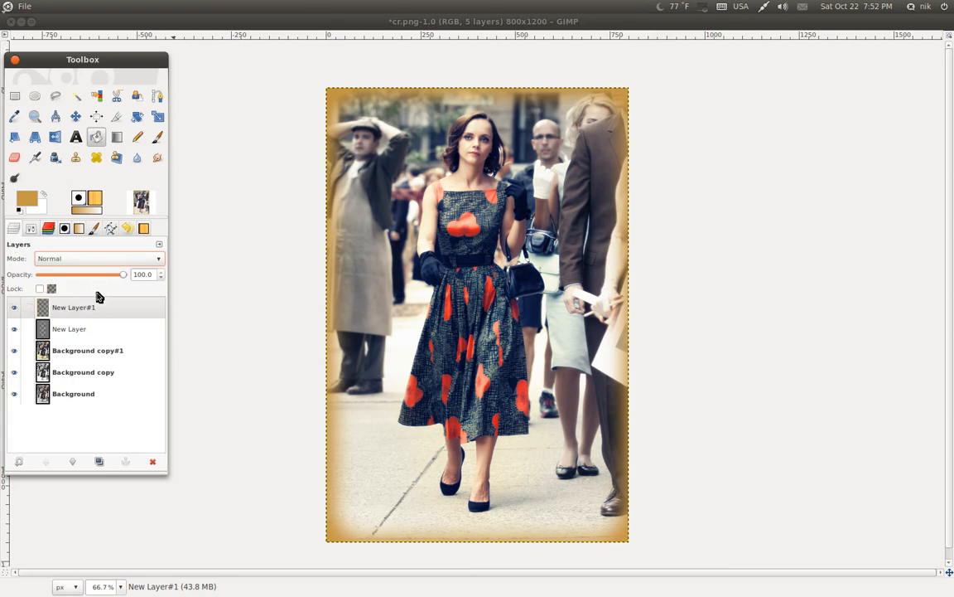
{"action": "mouse_move", "coordinate": [73, 282]}
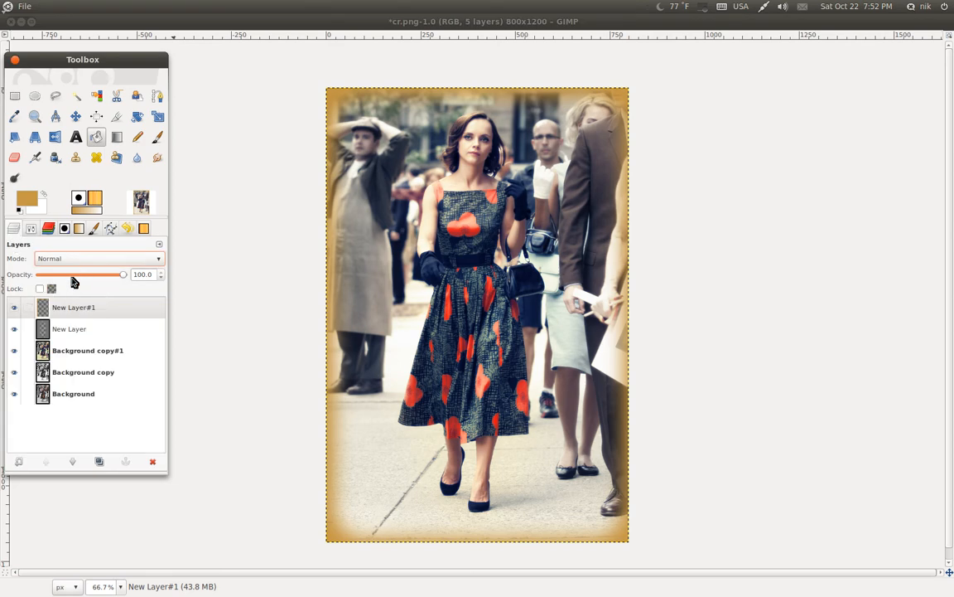
Step: Set the blurred frame layer to Color blend mode and select the vignette layer
{"action": "left_click", "coordinate": [98, 259]}
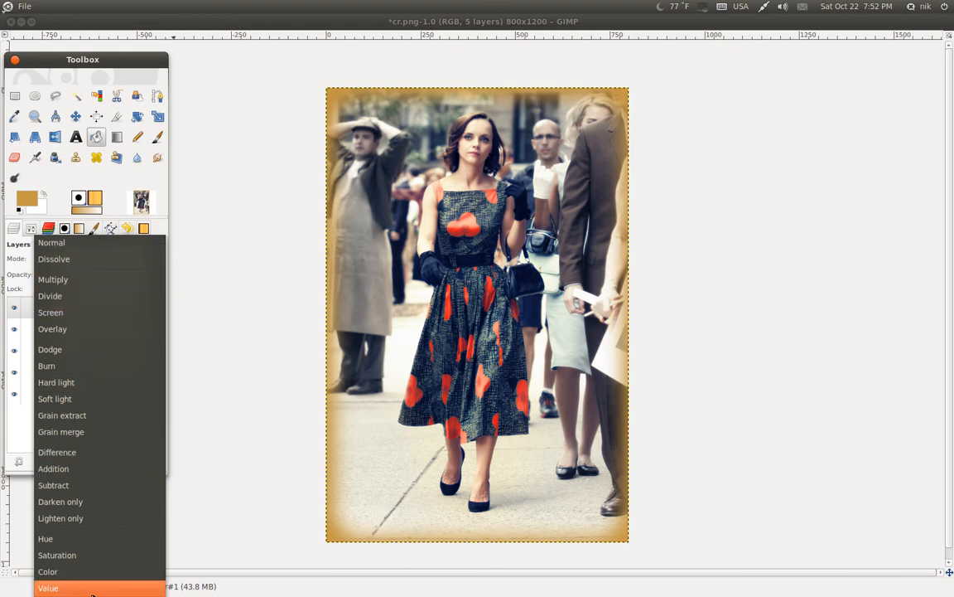
{"action": "left_click", "coordinate": [46, 570]}
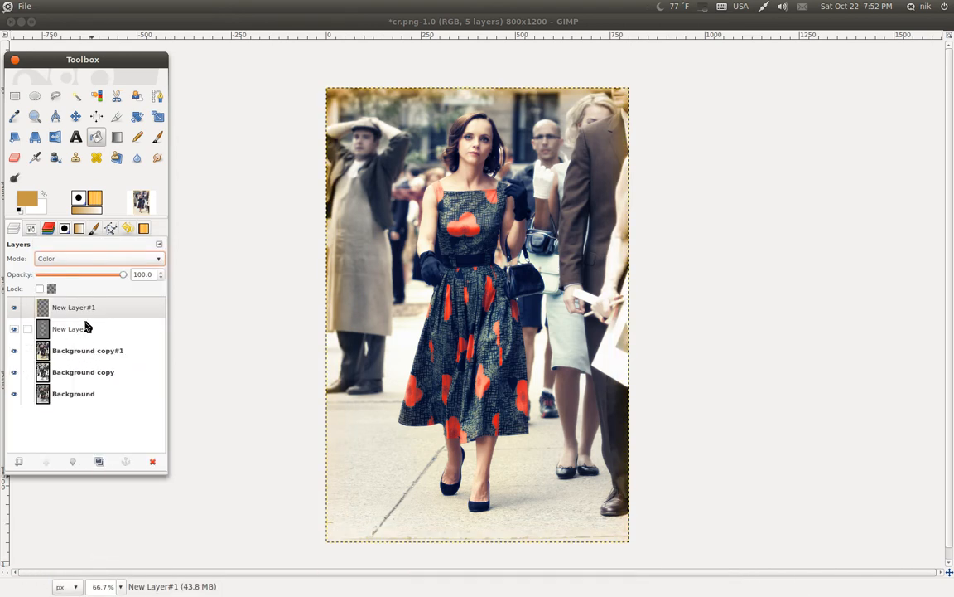
{"action": "left_click", "coordinate": [73, 307]}
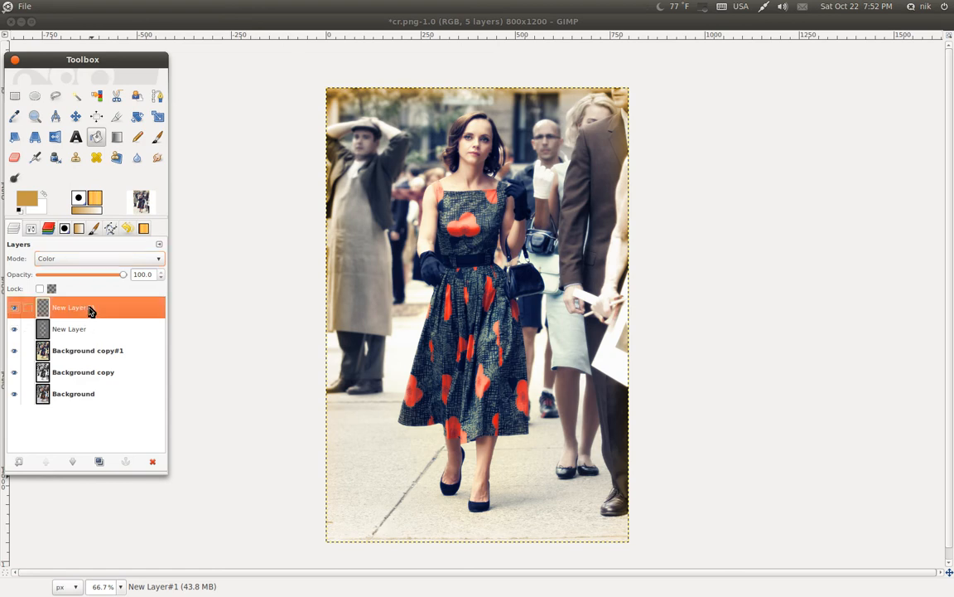
{"action": "left_click", "coordinate": [73, 328]}
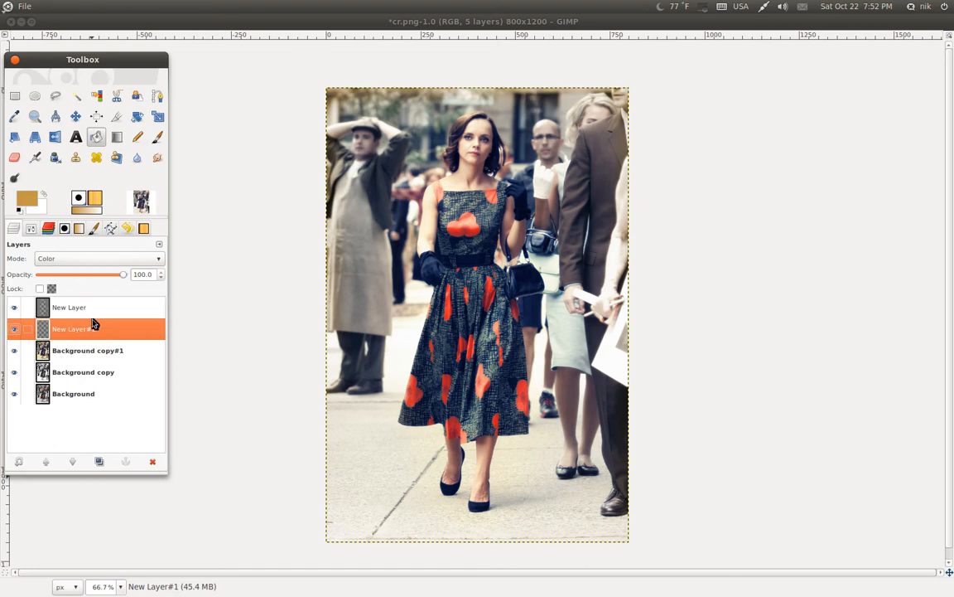
Step: Lower the vignette layer's opacity to about 41
{"action": "left_click_drag", "start_coordinate": [122, 275], "coordinate": [119, 275]}
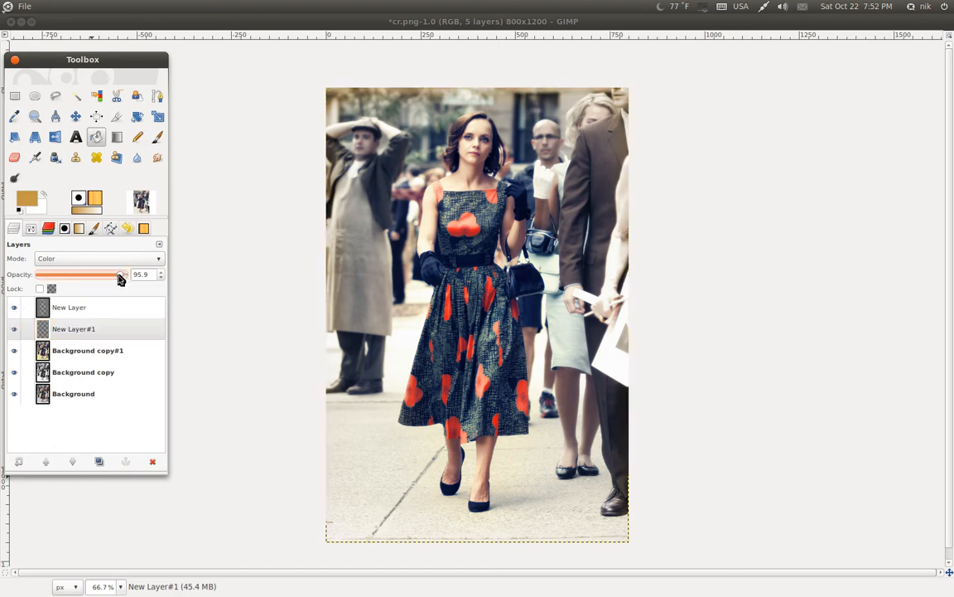
{"action": "left_click_drag", "start_coordinate": [119, 275], "coordinate": [96, 275]}
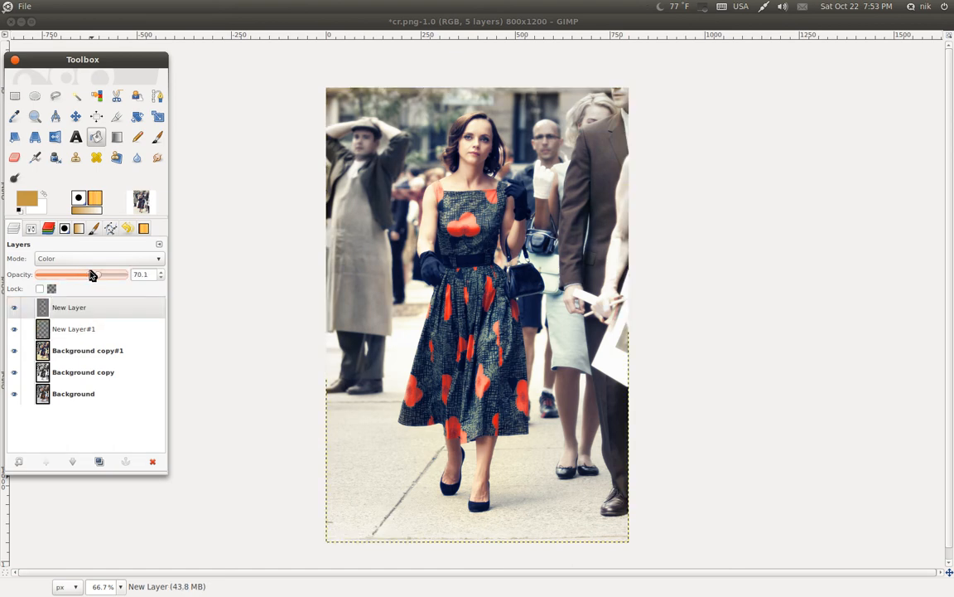
{"action": "left_click_drag", "start_coordinate": [93, 275], "coordinate": [75, 275]}
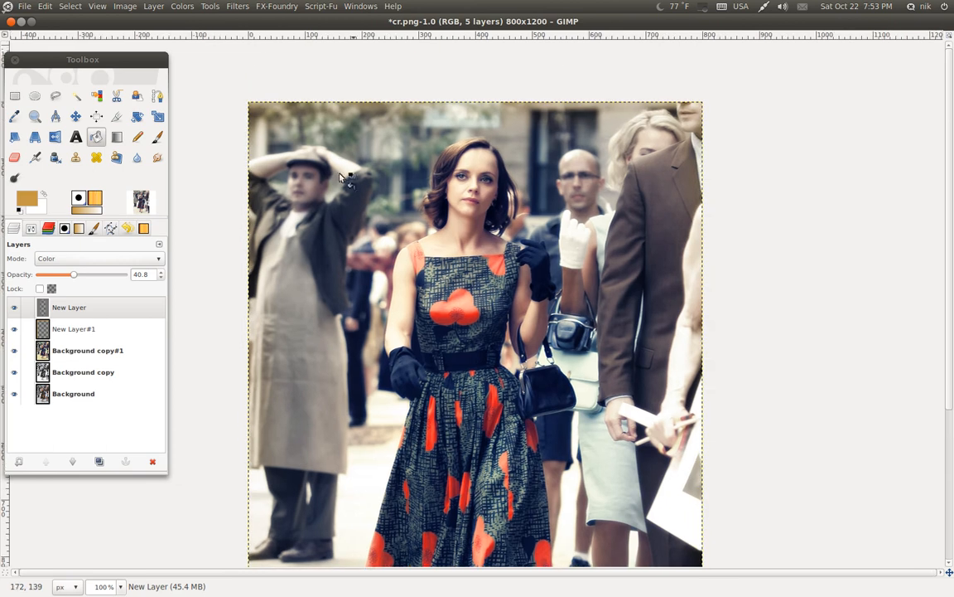
{"action": "mouse_move", "coordinate": [294, 141]}
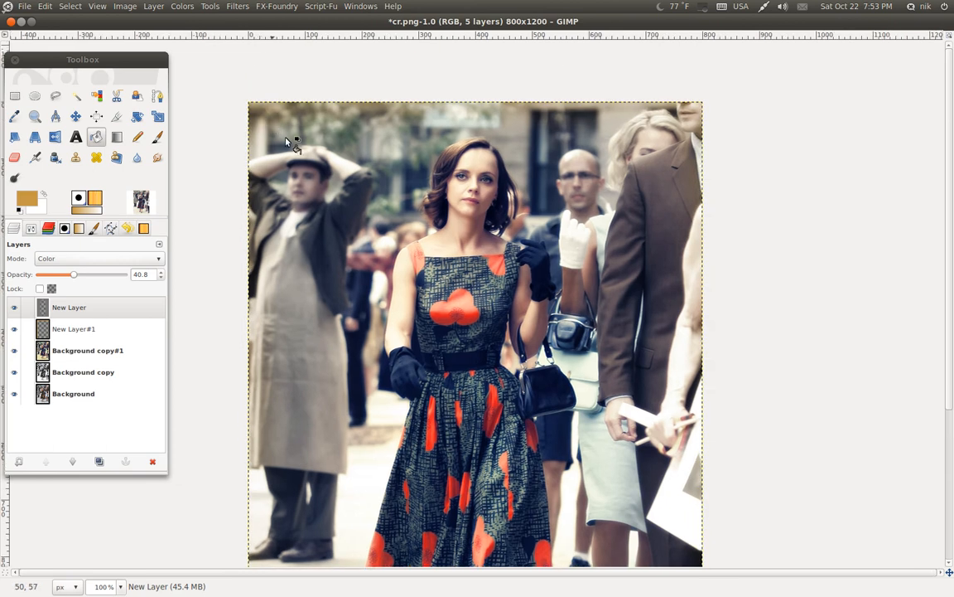
{"action": "mouse_move", "coordinate": [331, 202]}
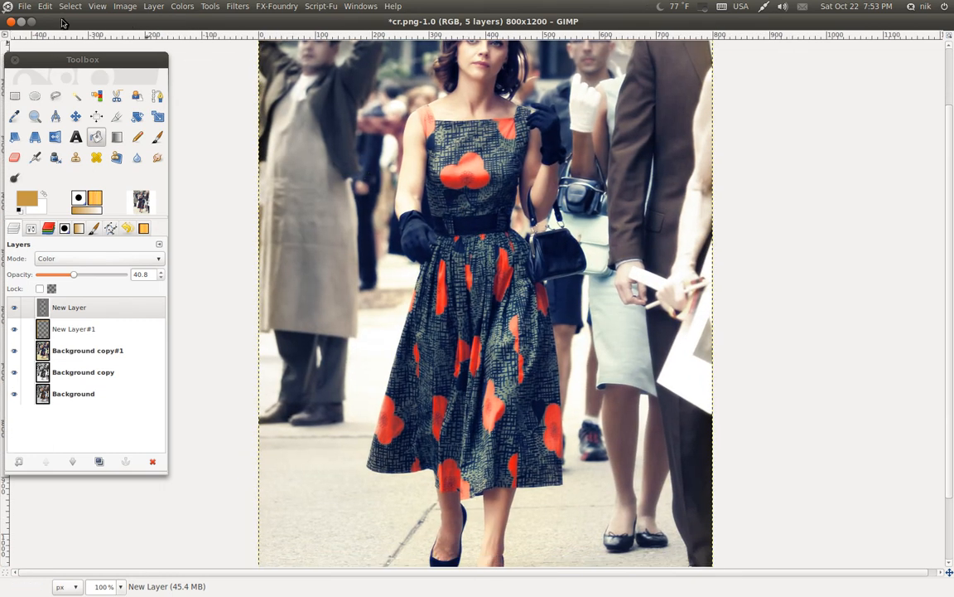
Step: Start saving the finished image from the File menu
{"action": "left_click", "coordinate": [45, 6]}
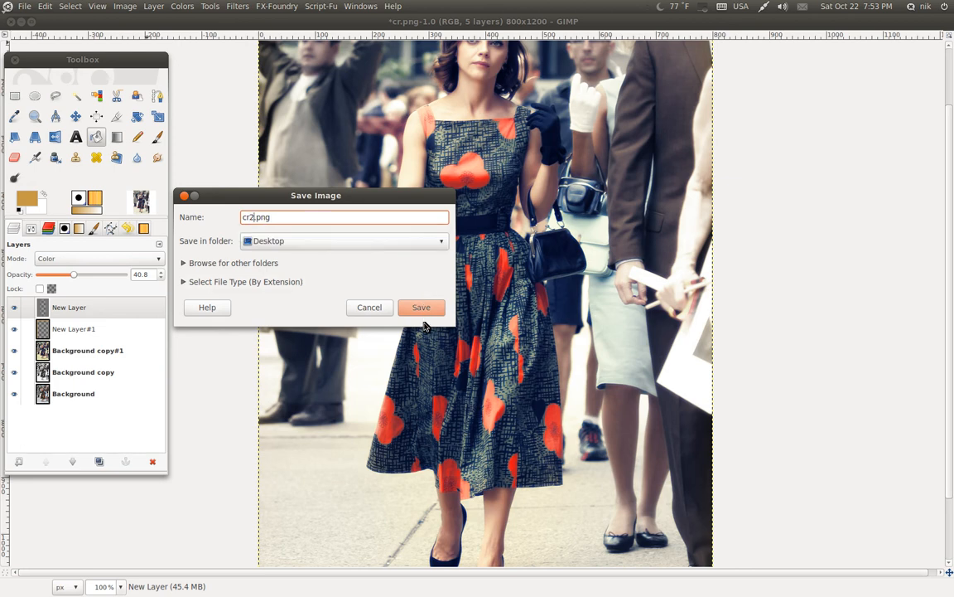
Step: Save the image to the Desktop as cr2.png with visible layers merged and PNG defaults
{"action": "left_click", "coordinate": [421, 306]}
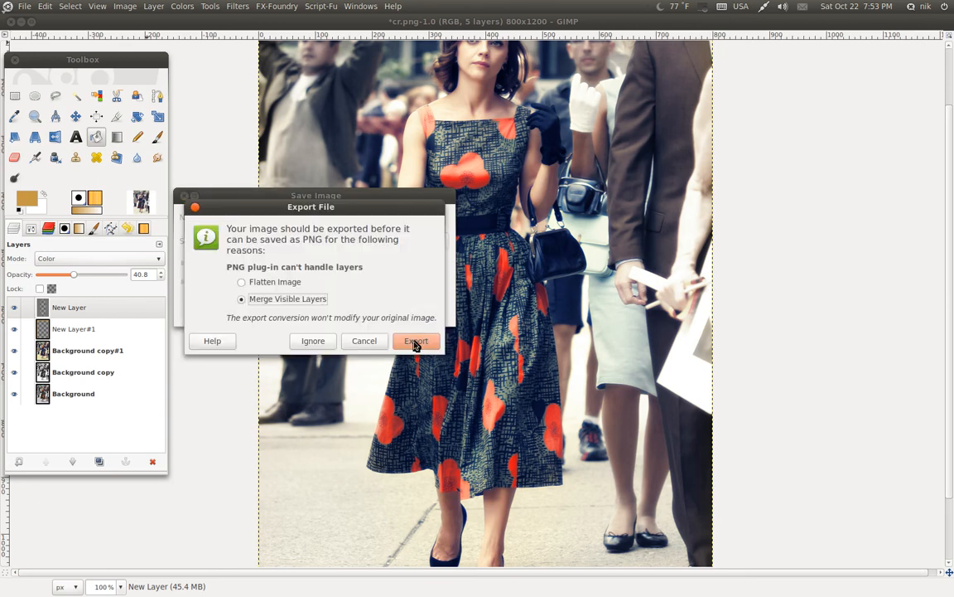
{"action": "left_click", "coordinate": [415, 342]}
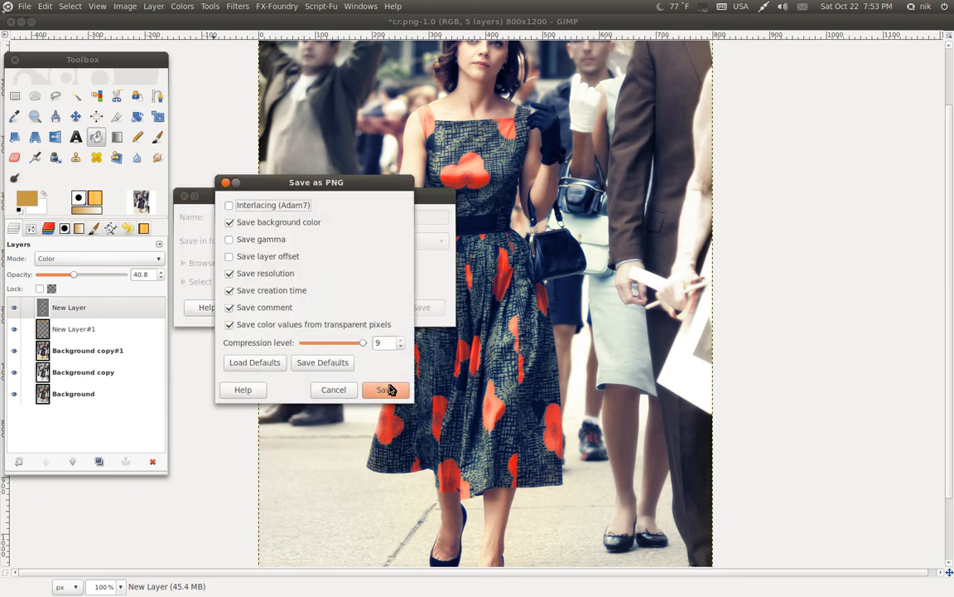
{"action": "left_click", "coordinate": [384, 389]}
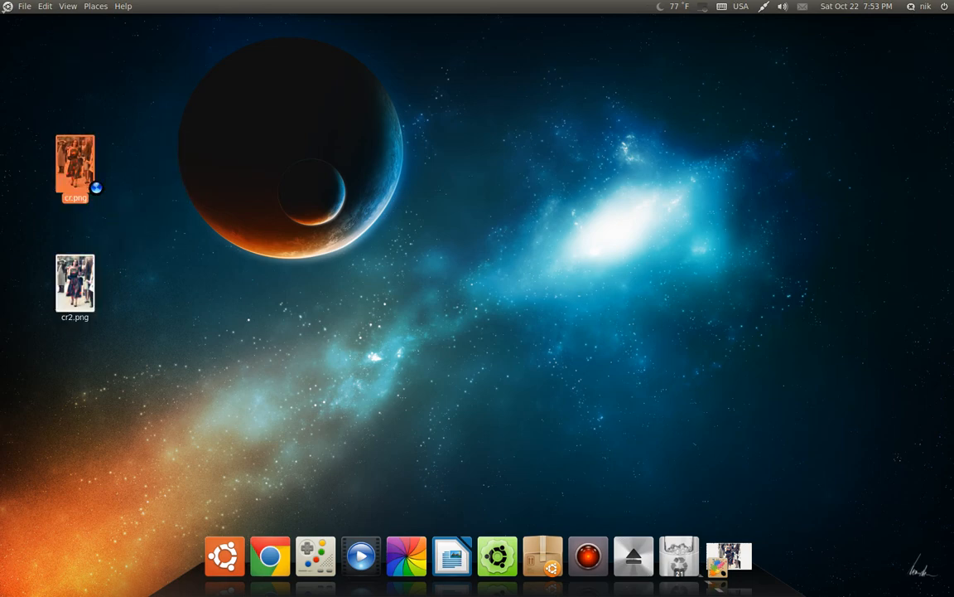
Step: View cr2.png in Image Viewer and flip between it and the original cr.png to compare
{"action": "double_click", "coordinate": [74, 166]}
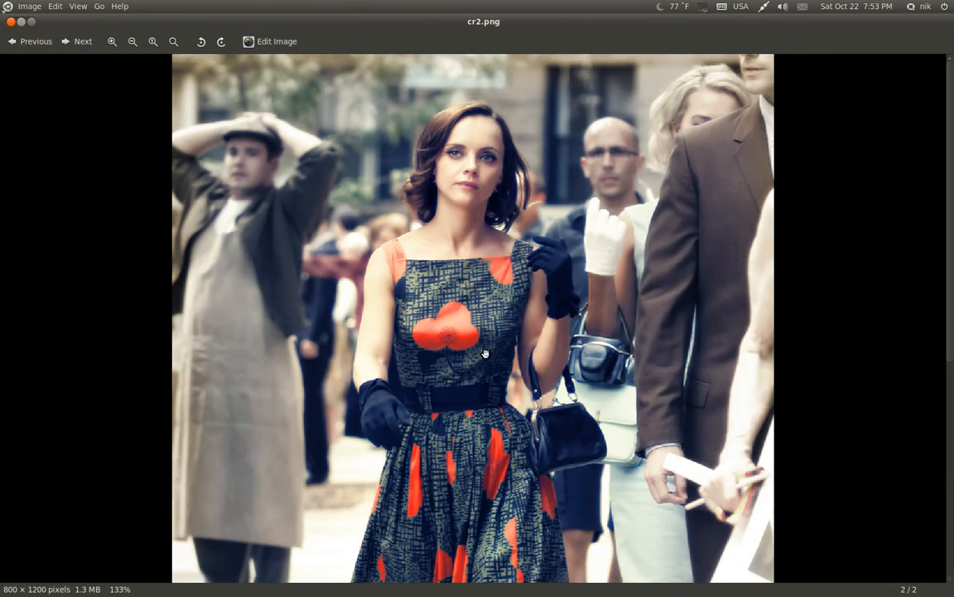
{"action": "mouse_move", "coordinate": [487, 358]}
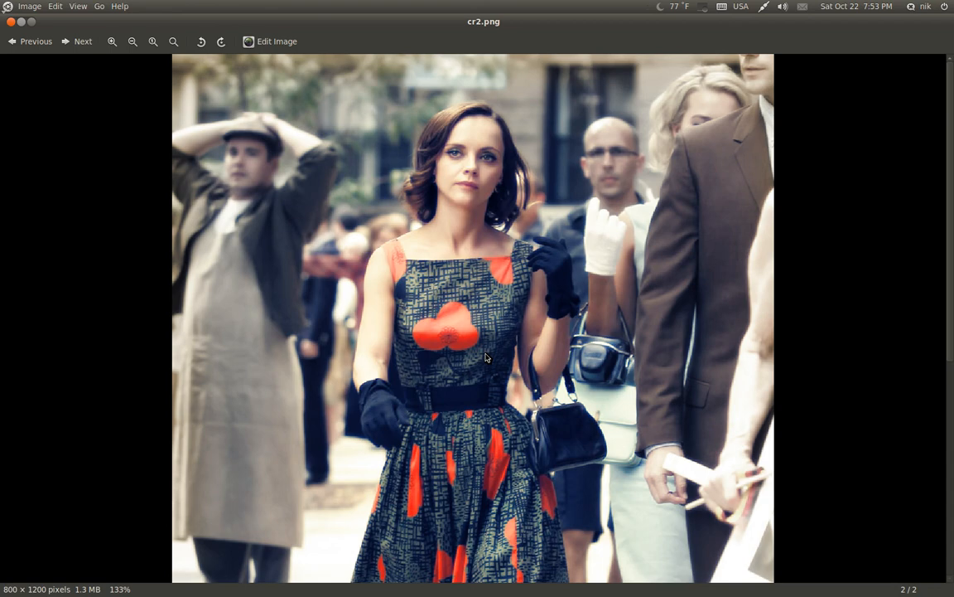
{"action": "left_click", "coordinate": [29, 42]}
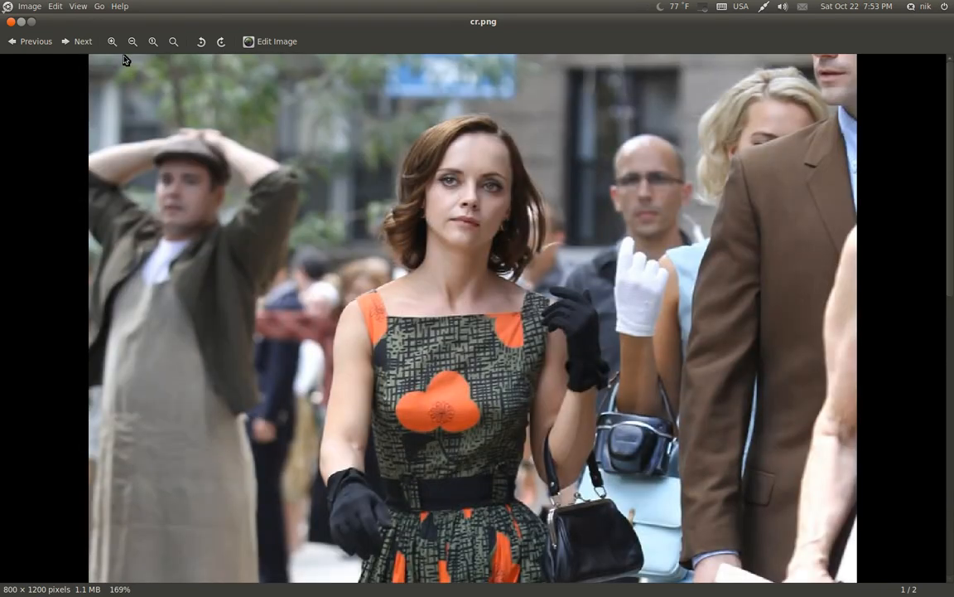
{"action": "left_click", "coordinate": [83, 42]}
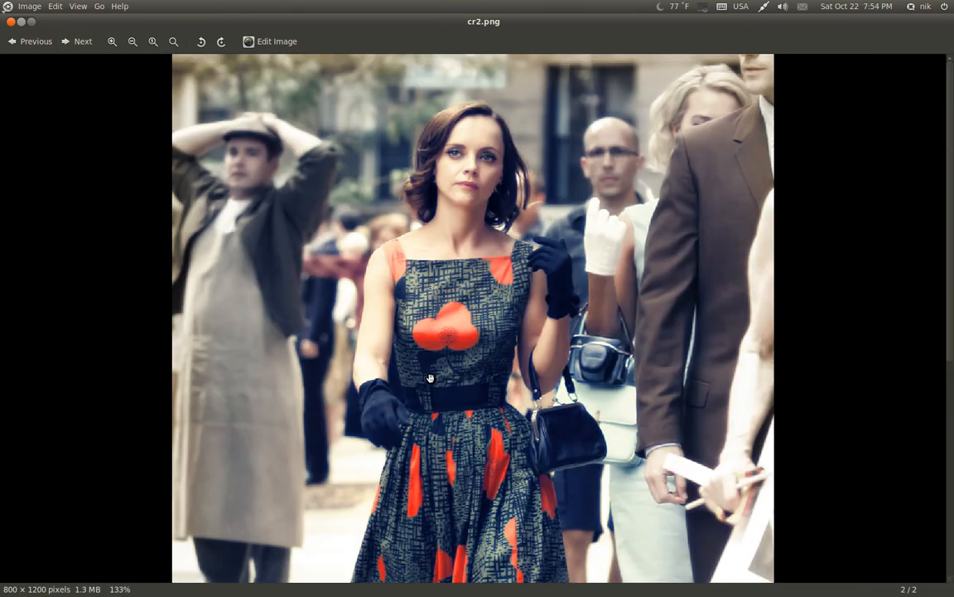
{"action": "left_click", "coordinate": [132, 42]}
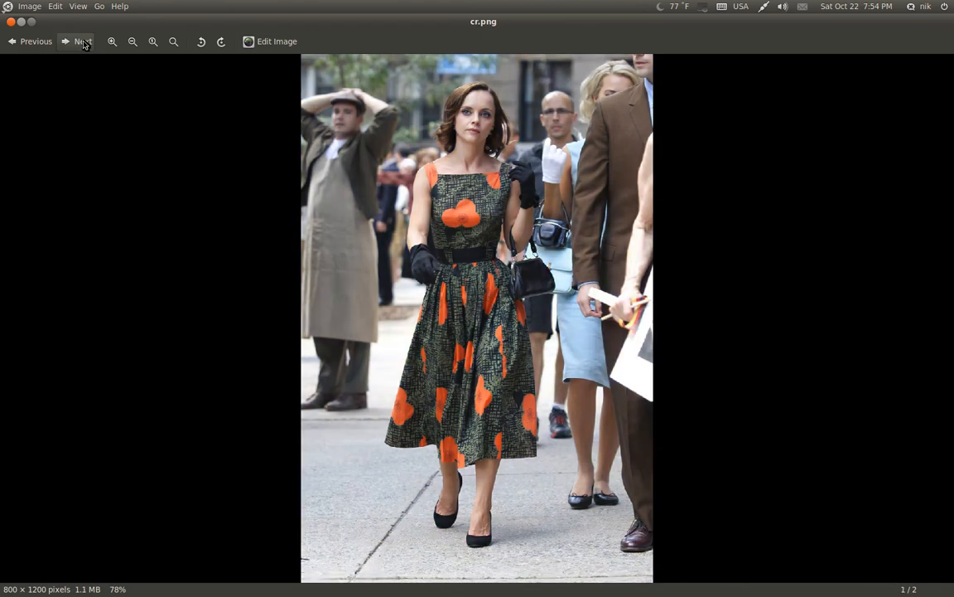
{"action": "left_click", "coordinate": [76, 42]}
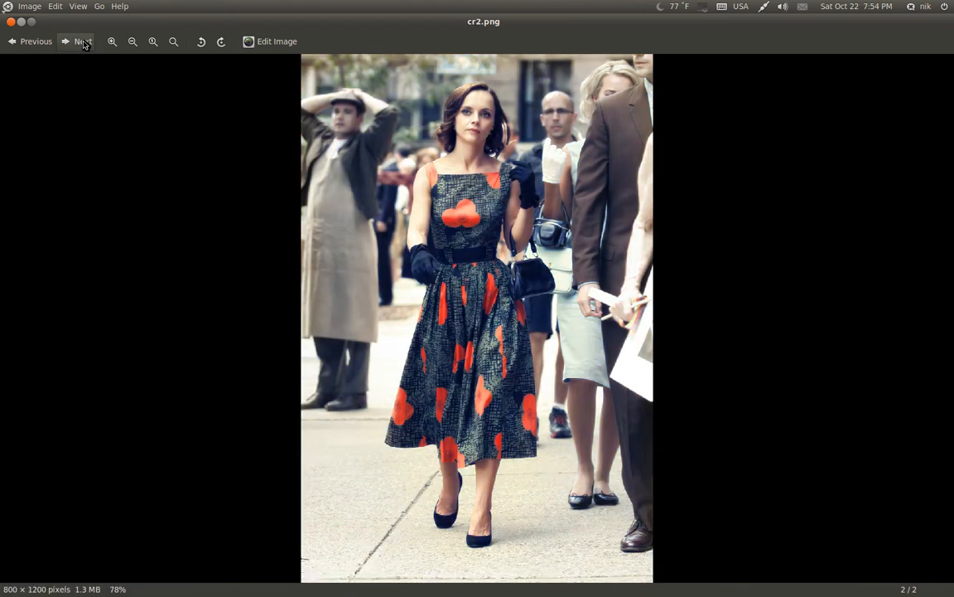